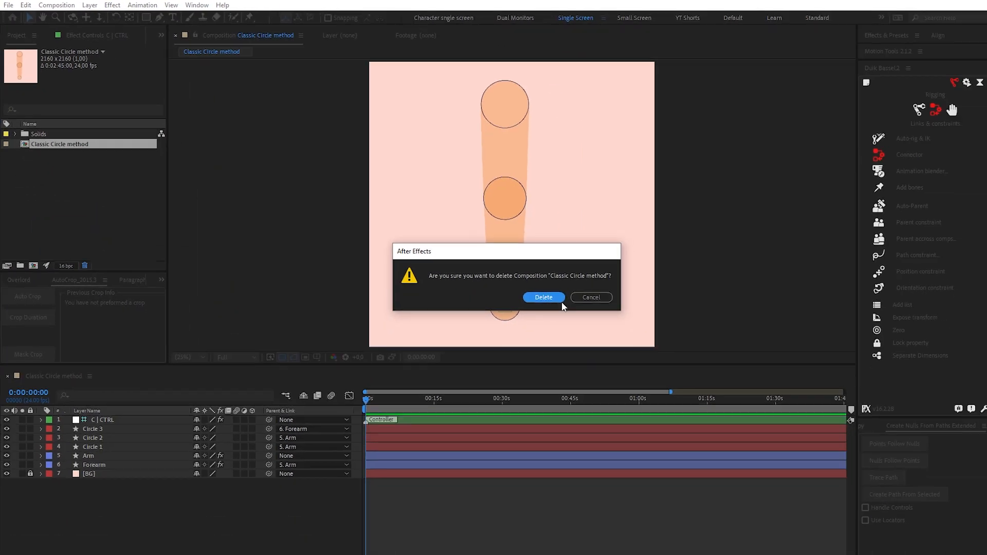
Confirm deleting the Classic Circle method composition
click(543, 297)
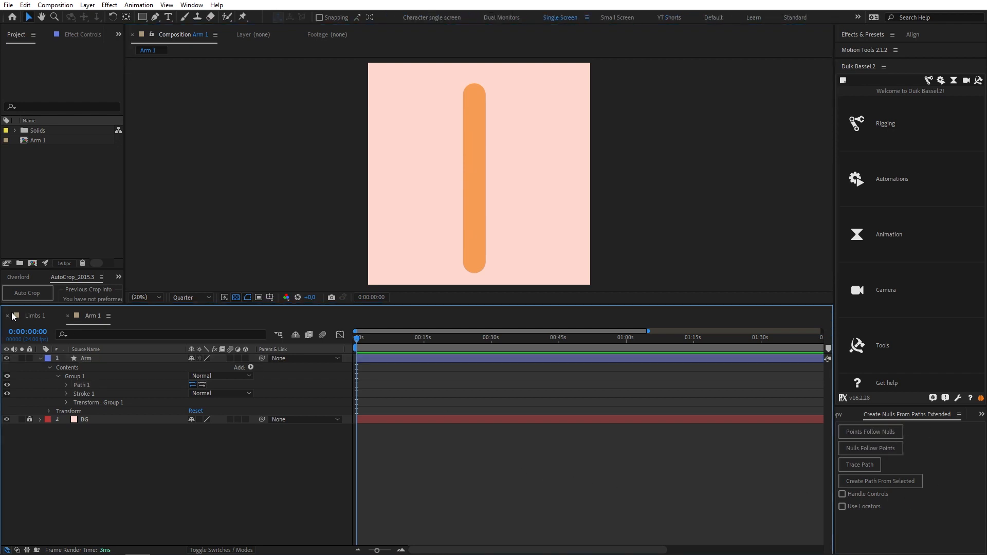
Drive the arm path's three points with nulls via Points Follow Nulls and test-bend the arm
click(74, 376)
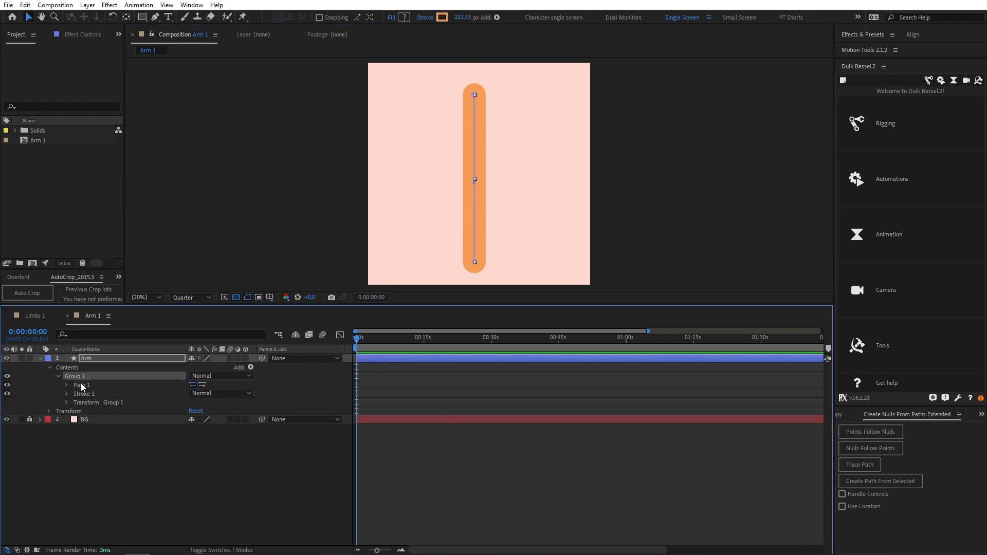
click(67, 384)
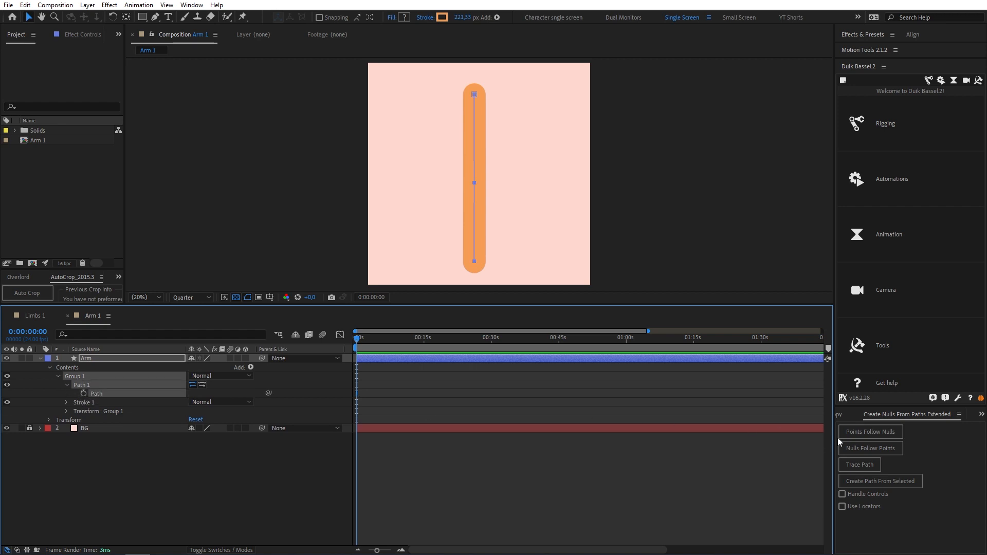
click(870, 431)
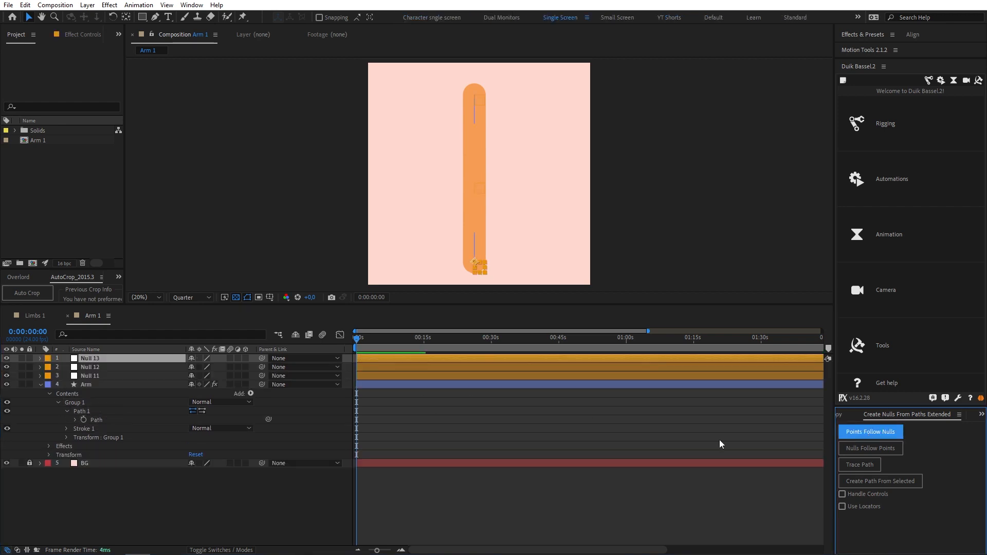
click(870, 431)
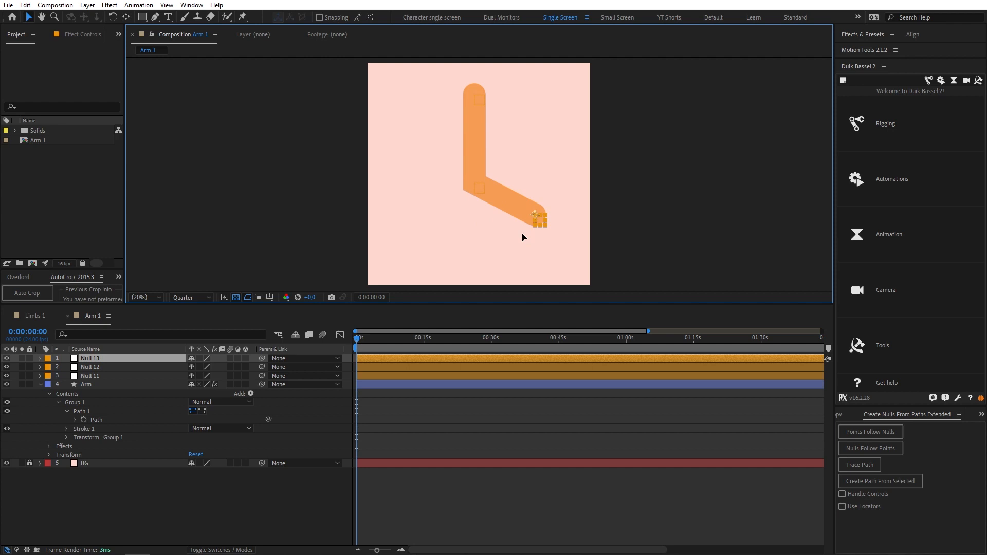
click(192, 5)
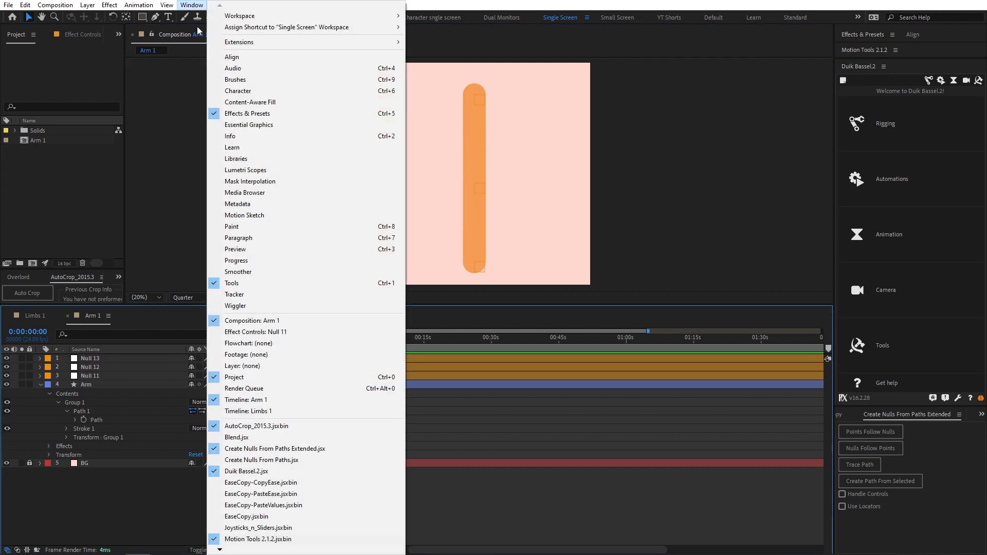
mouse_move(260, 449)
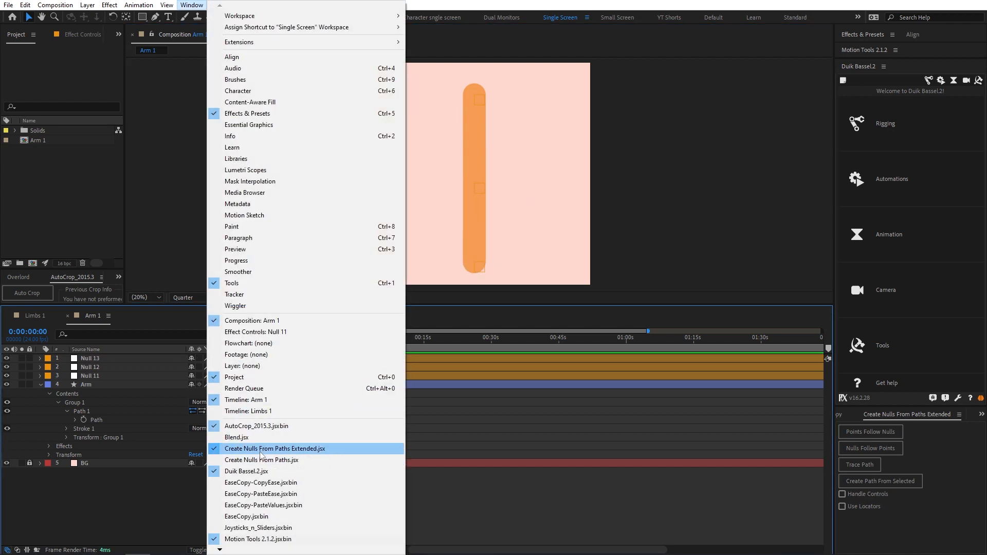
click(274, 449)
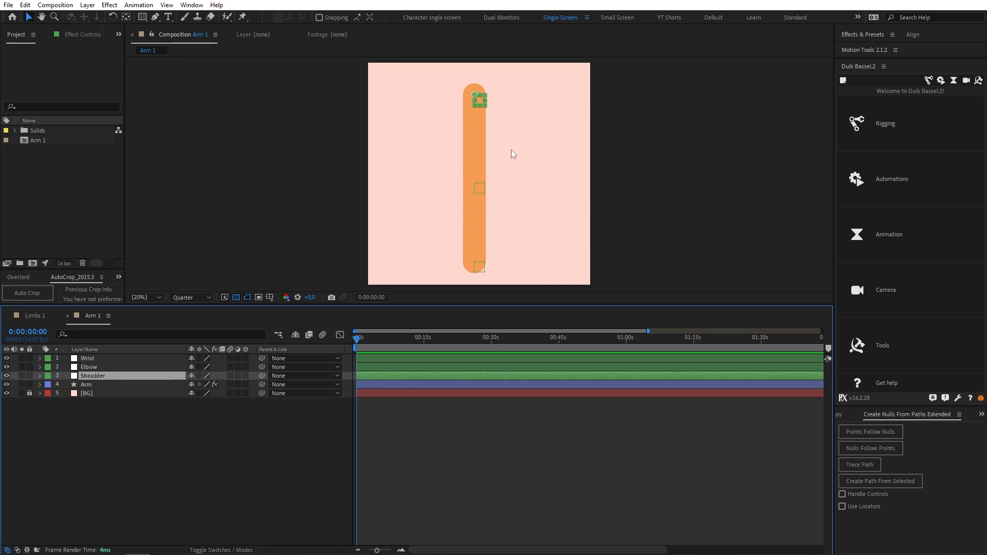
mouse_move(497, 191)
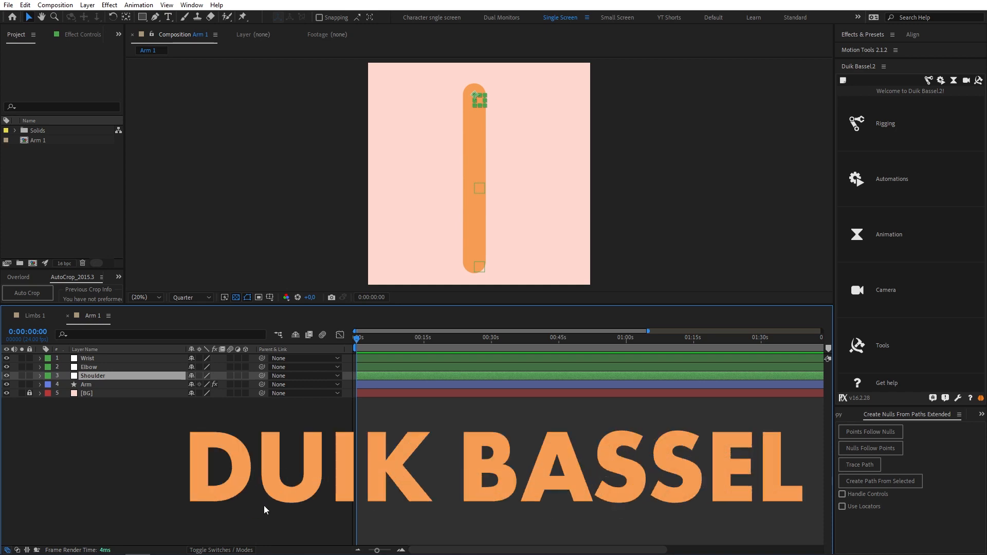
mouse_move(302, 508)
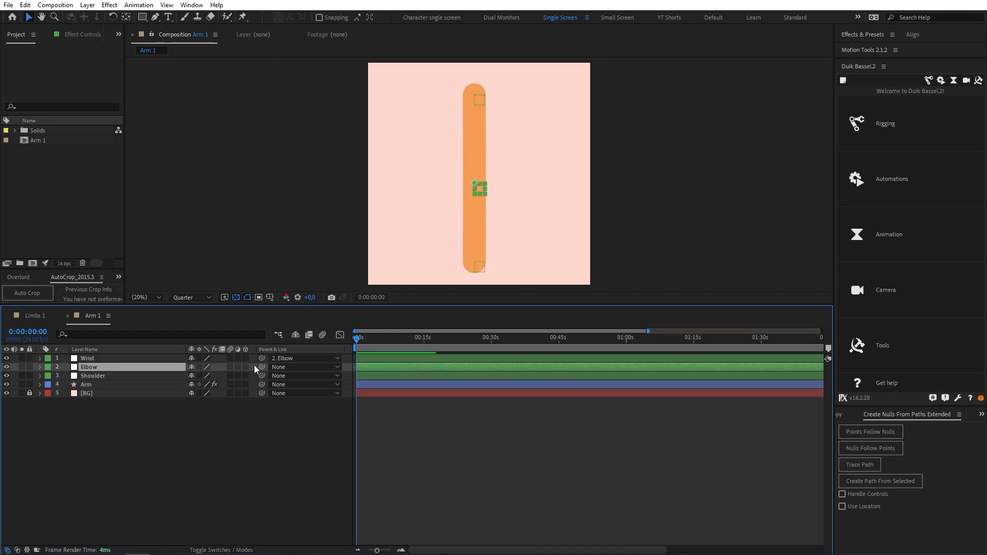
Parent Elbow to Shoulder and auto-rig the three arm nulls with Duik IK
click(305, 368)
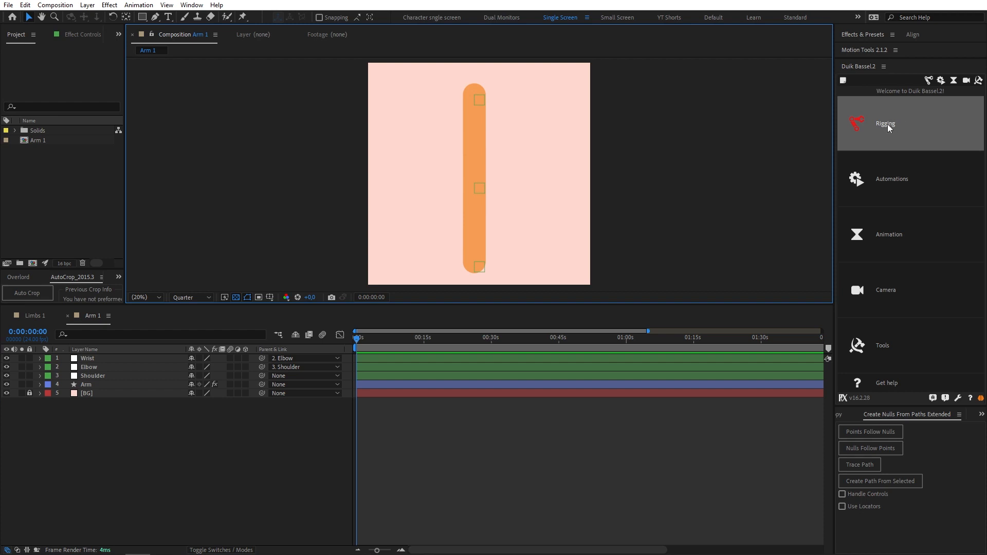
click(884, 124)
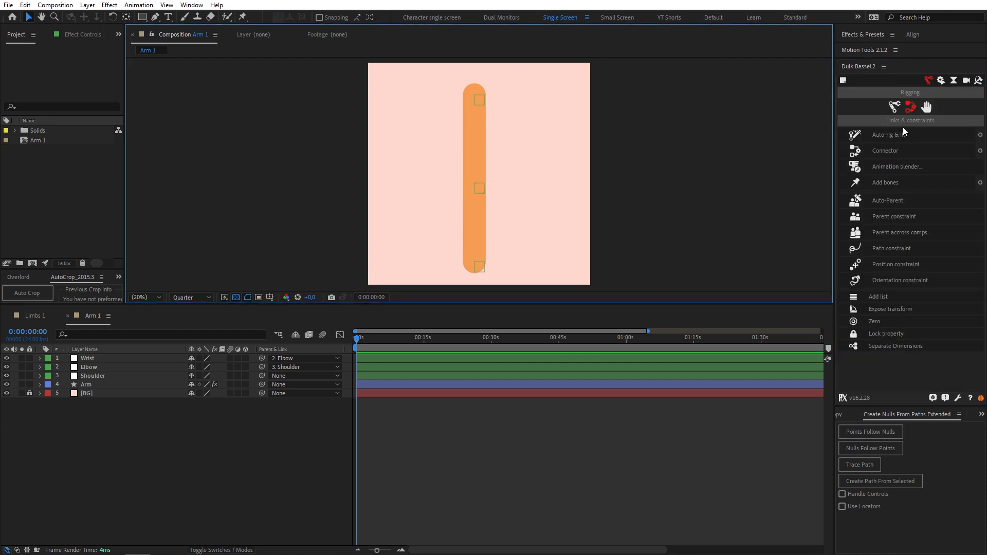
mouse_move(451, 379)
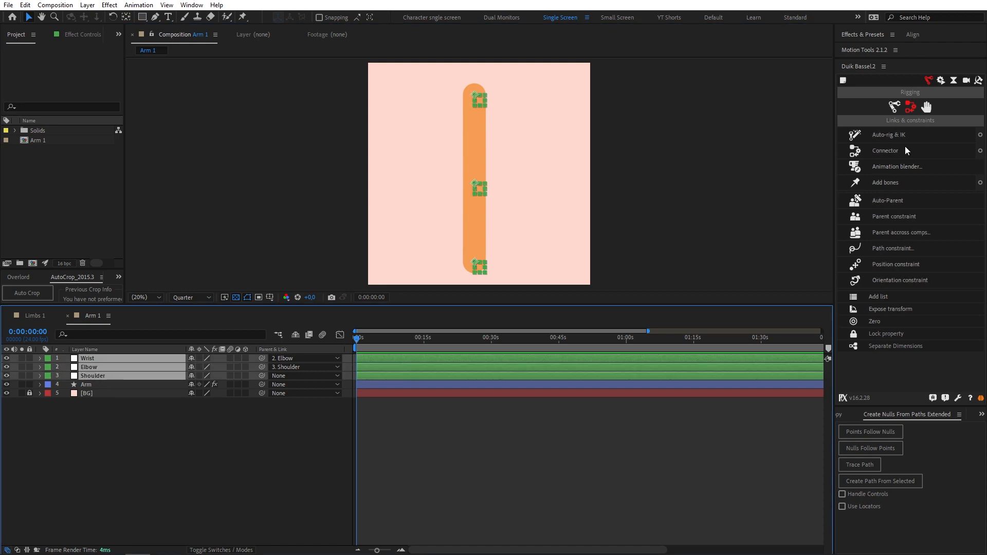
click(888, 134)
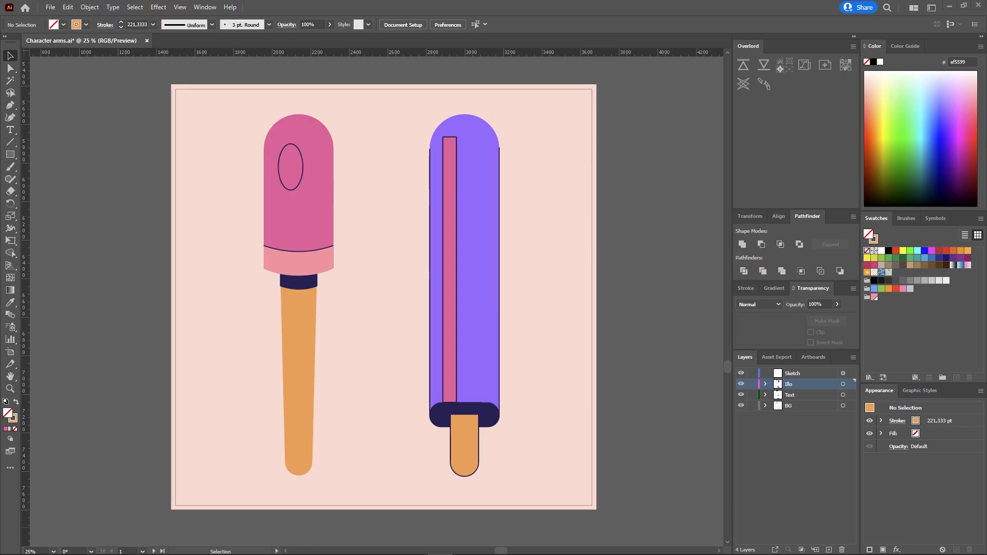
mouse_move(210, 298)
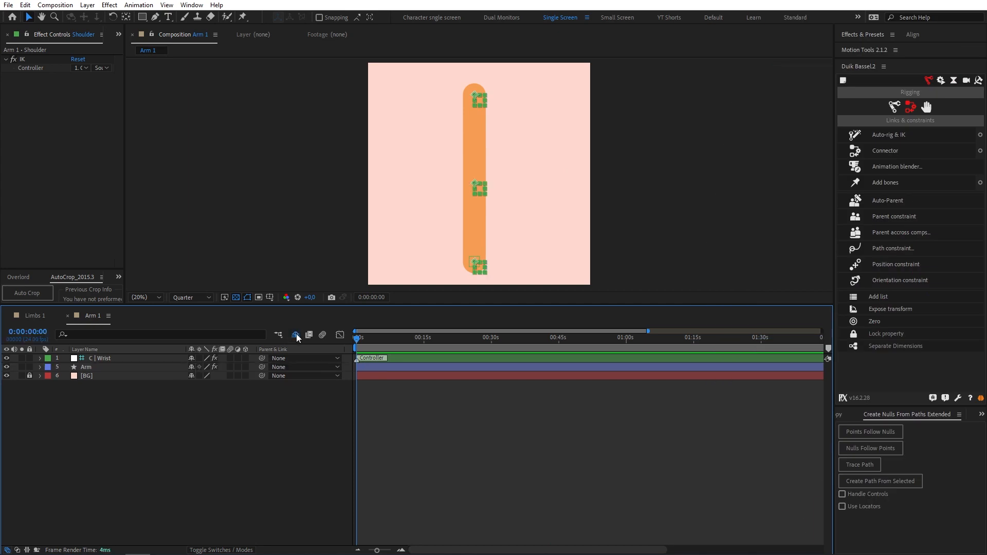
Set the Arm layer's Stroke 1 Line Join to Round Join
click(102, 358)
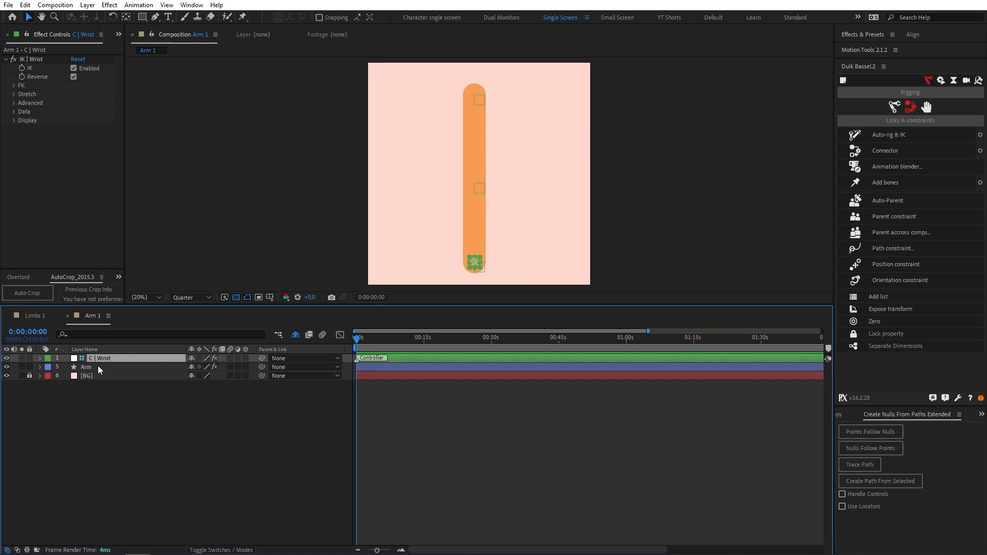
click(87, 368)
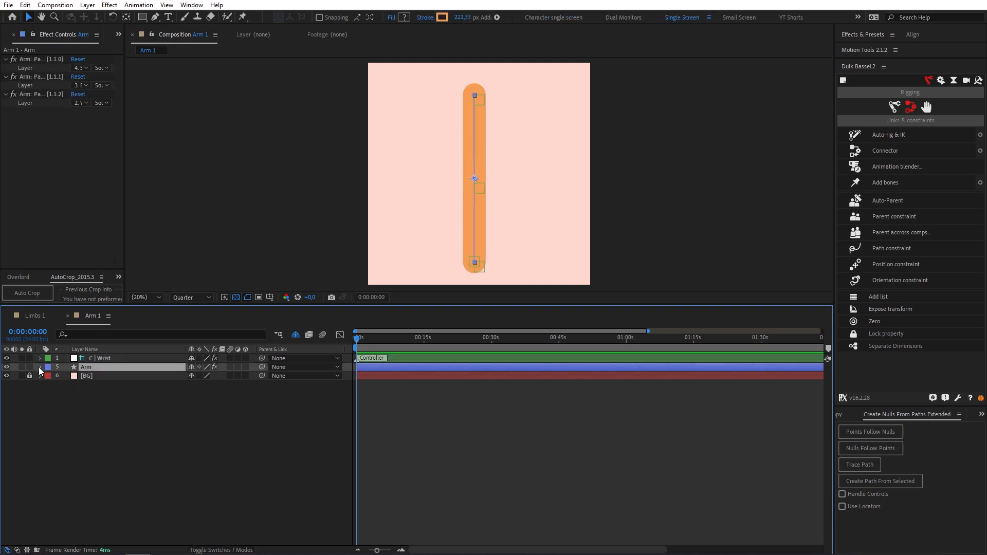
click(39, 367)
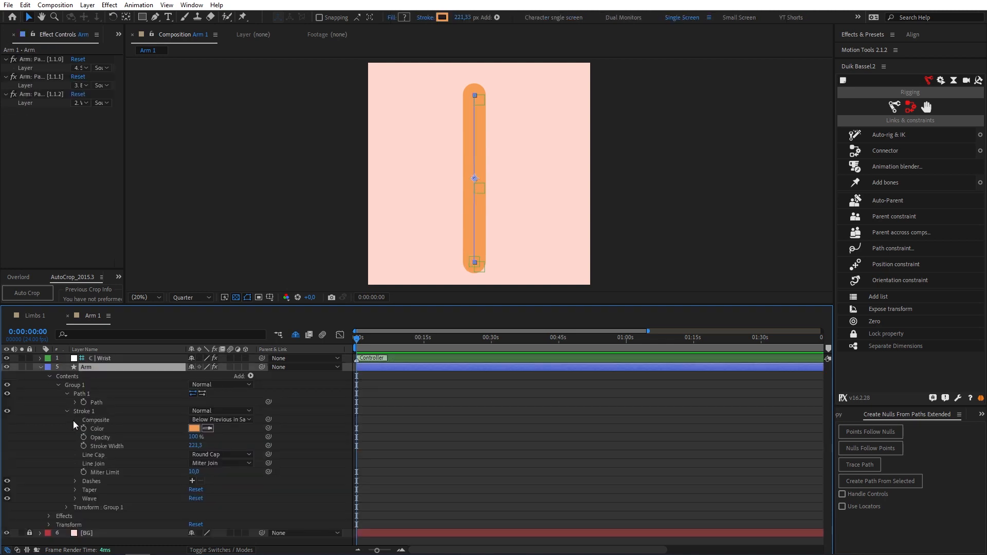
click(221, 463)
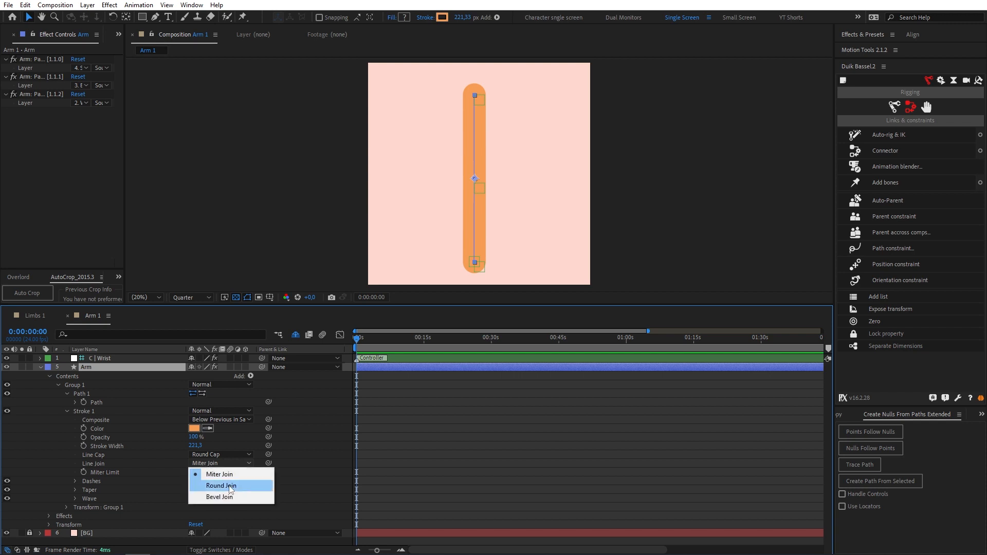
click(221, 486)
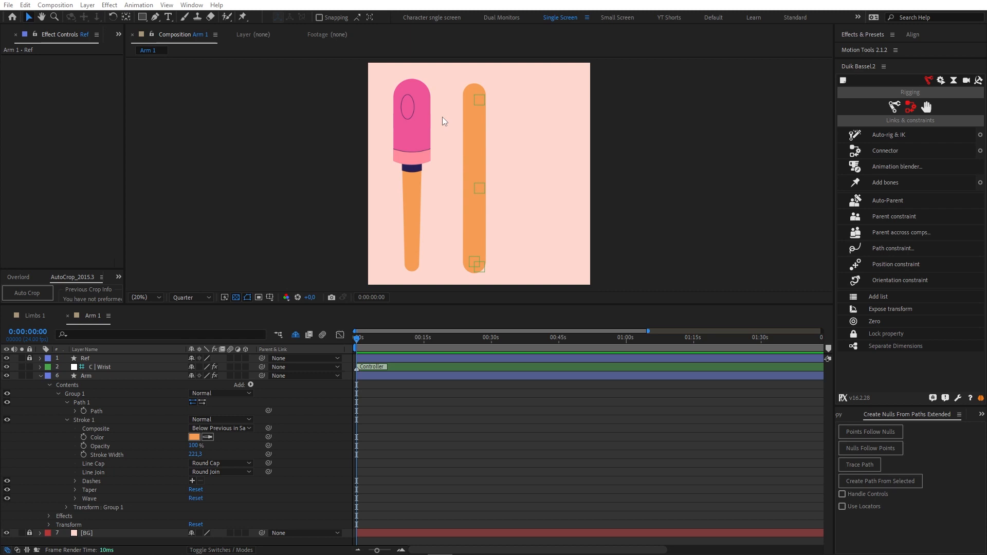
click(86, 376)
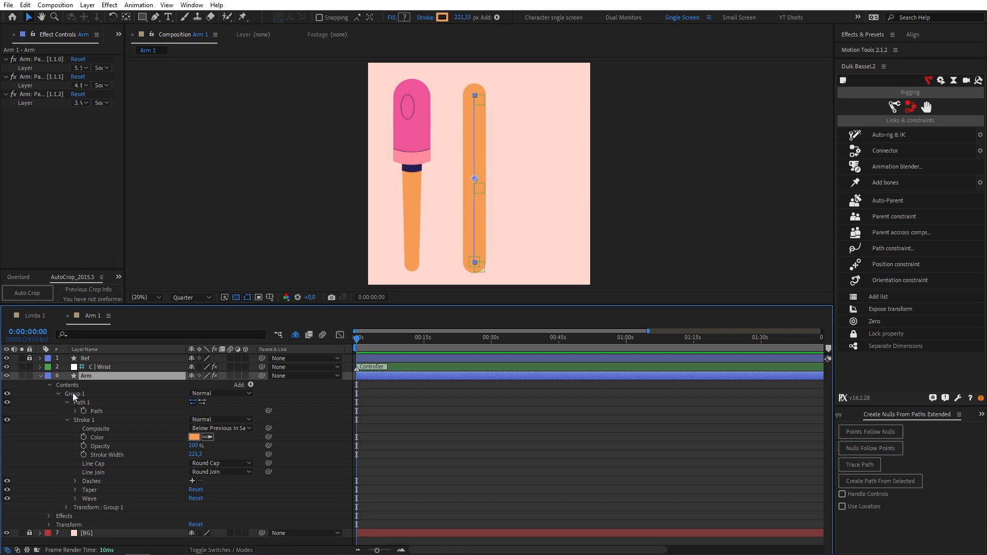
Rename the shape group to base and set its stroke Taper End Width to 65%
double_click(75, 394)
text(base)
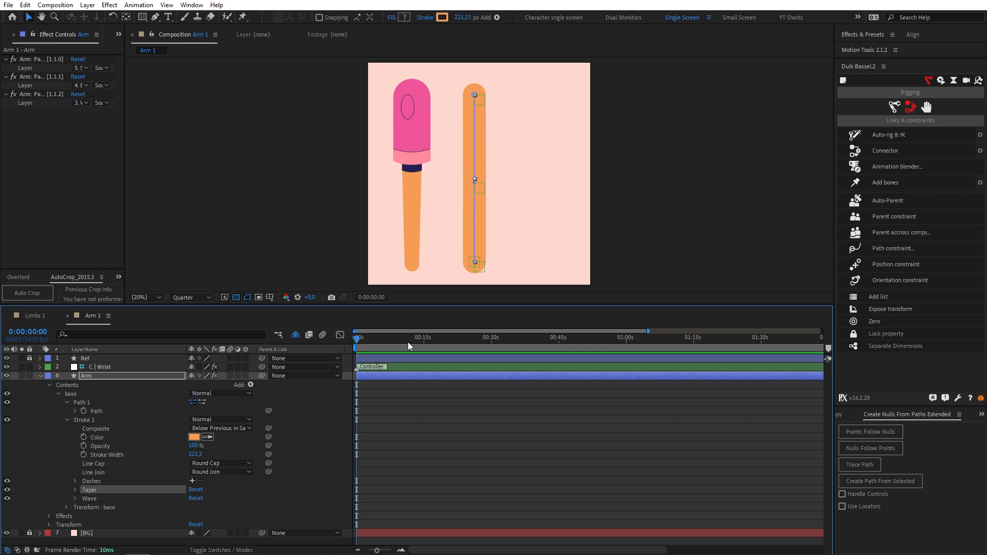
mouse_move(416, 305)
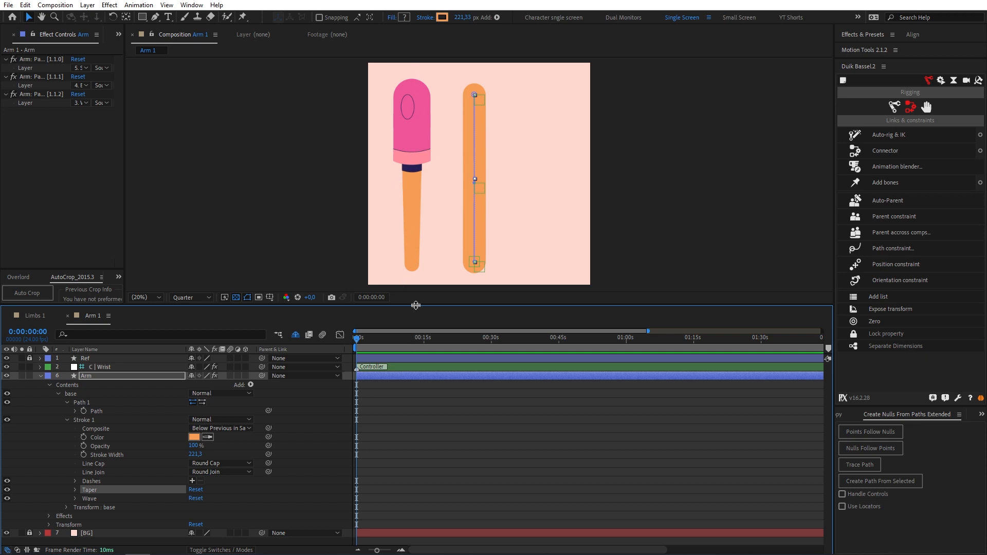
click(75, 489)
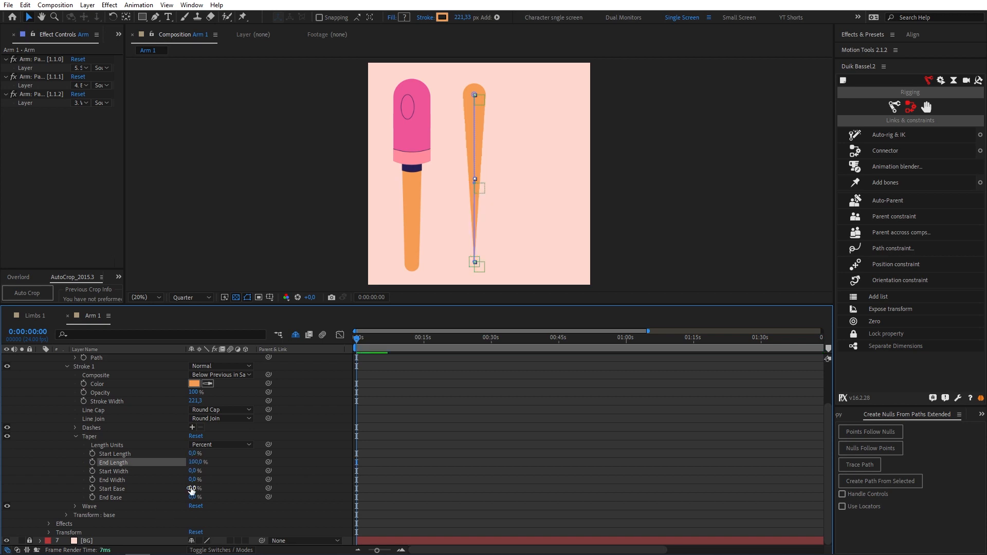
double_click(196, 479)
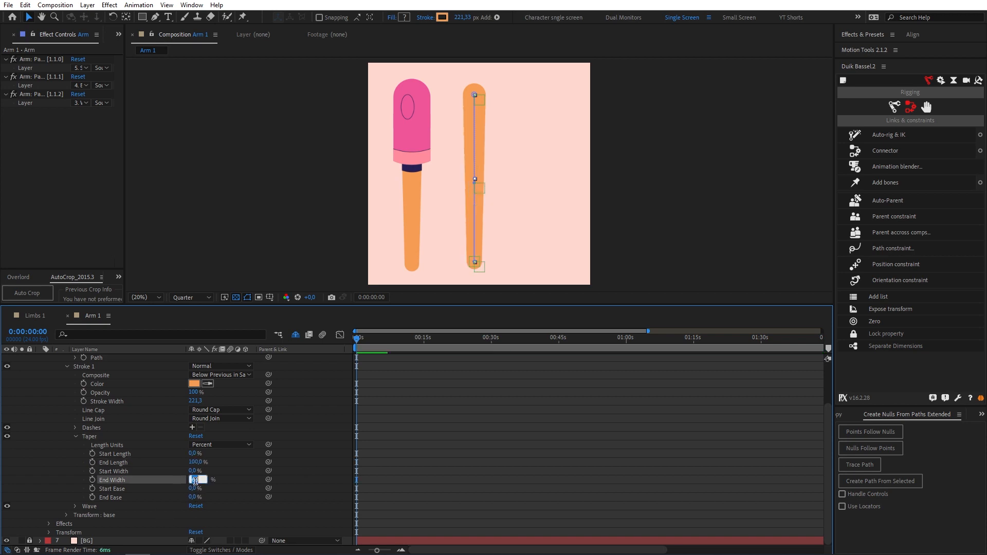
text(65)
text(Sleave)
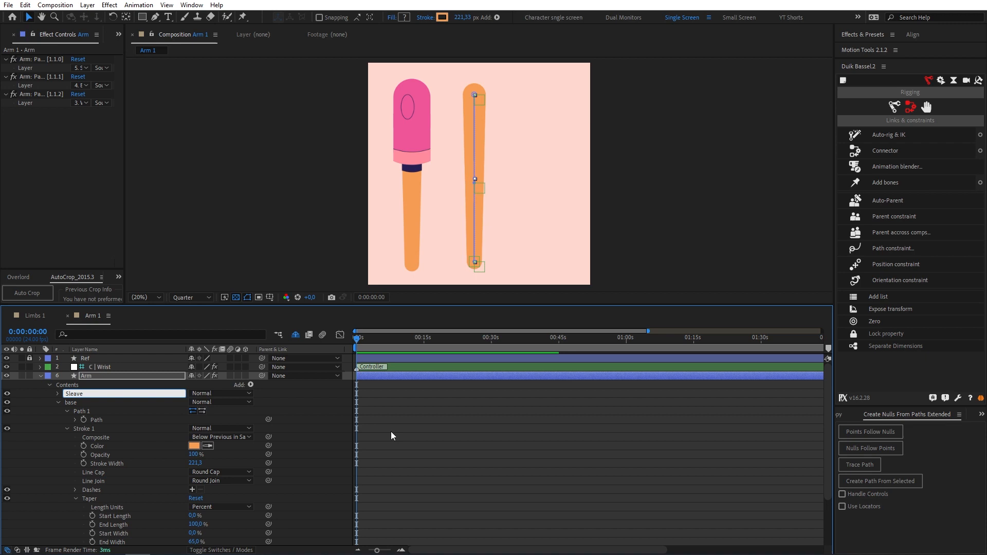
Color the Sleeve stroke pink and add Trim Paths to the Sleeve group
click(58, 394)
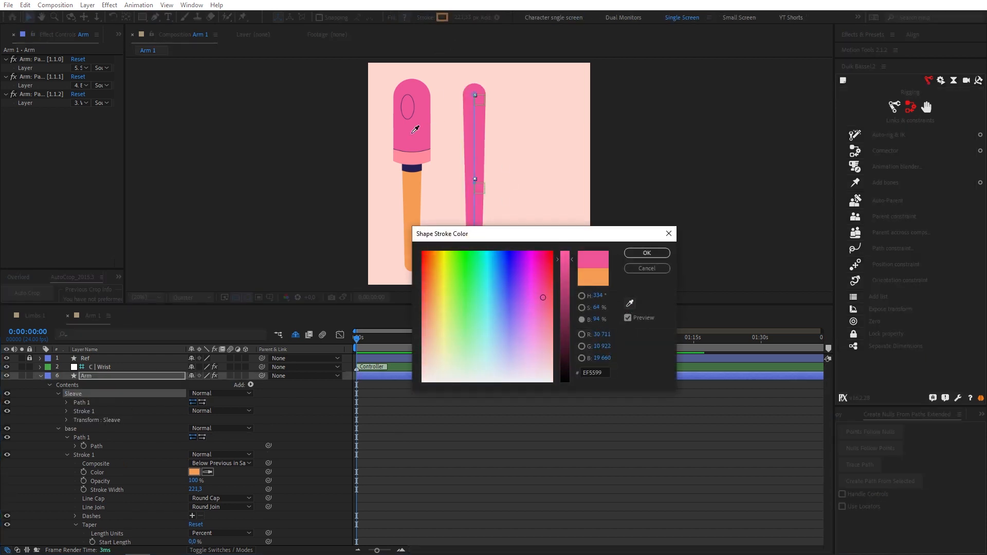
click(645, 252)
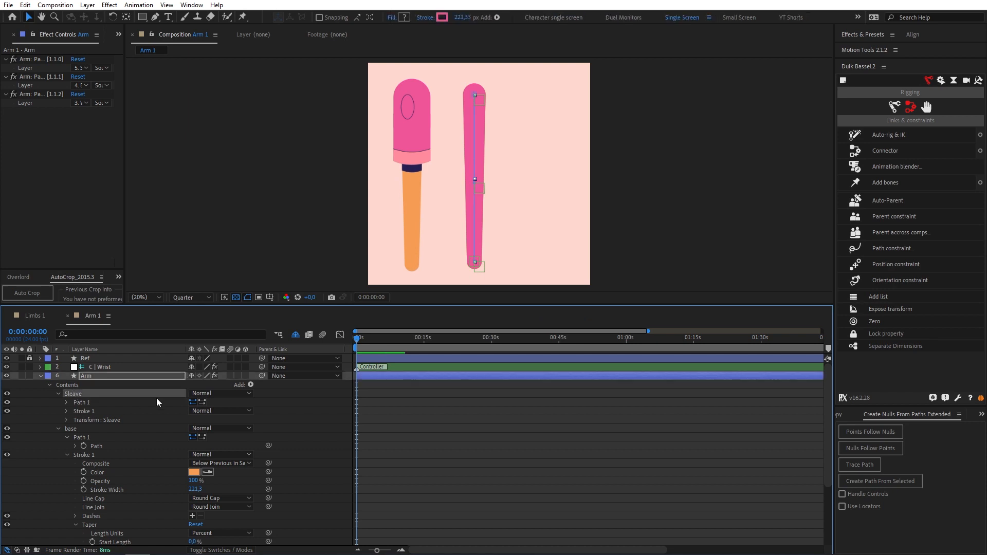
click(250, 385)
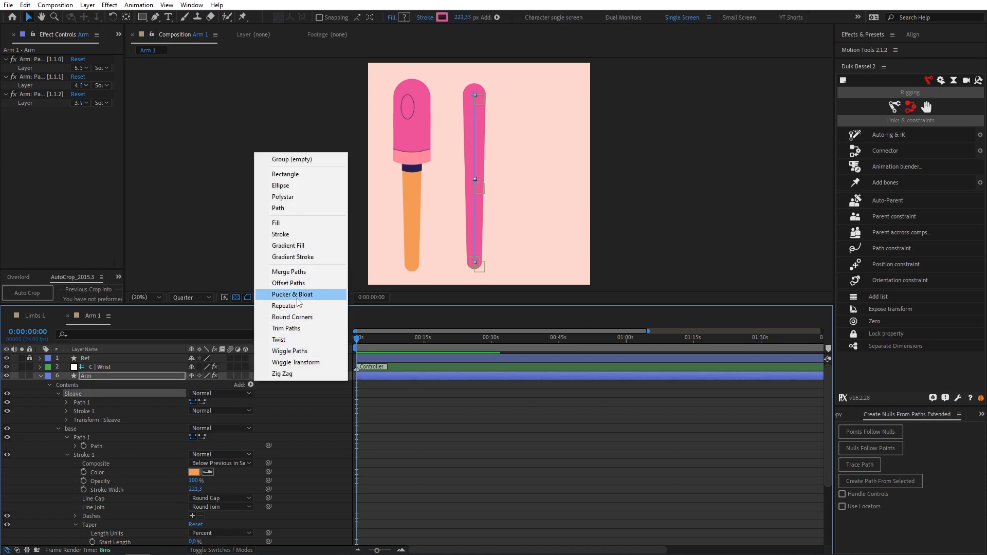
click(286, 328)
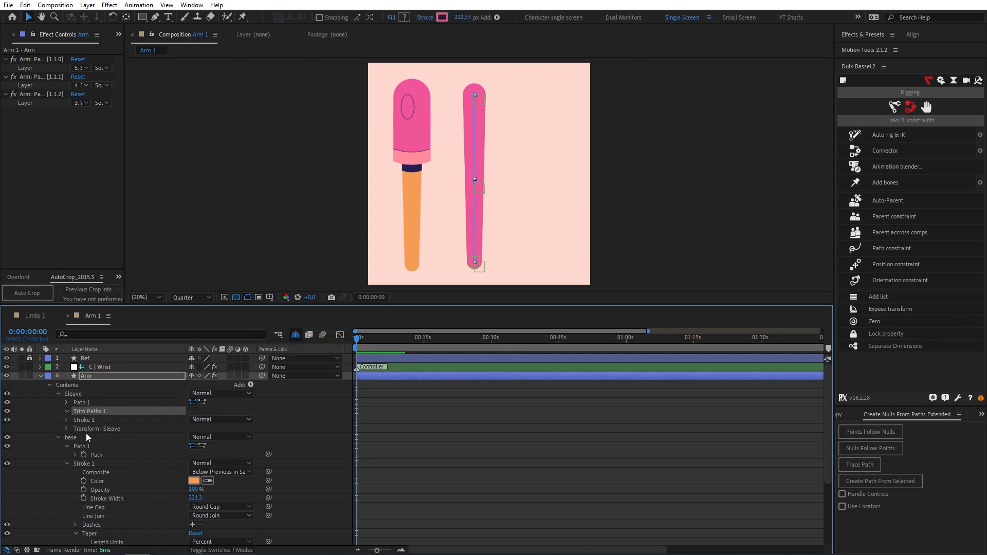
click(66, 411)
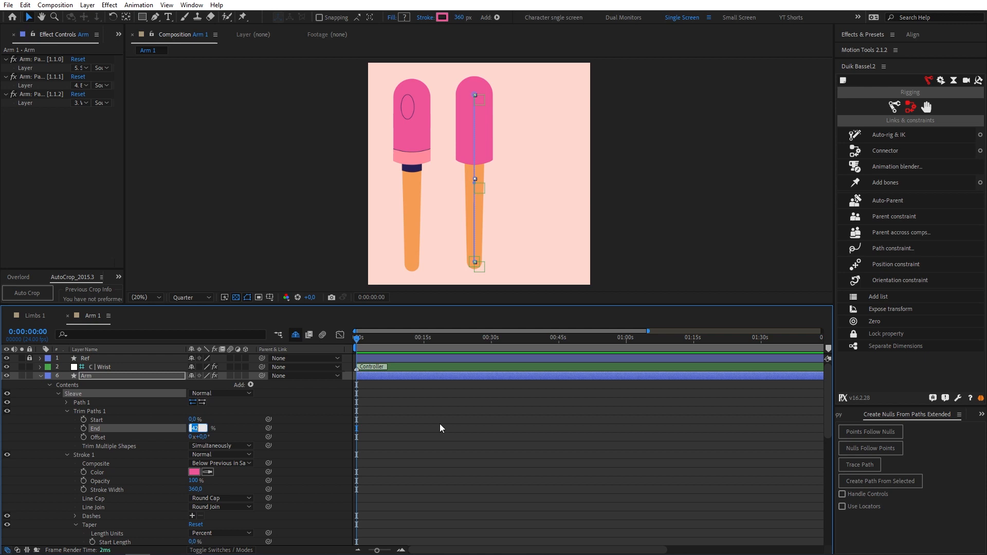
Give the Shadow group a dark navy stroke and edit its taper end length
click(101, 367)
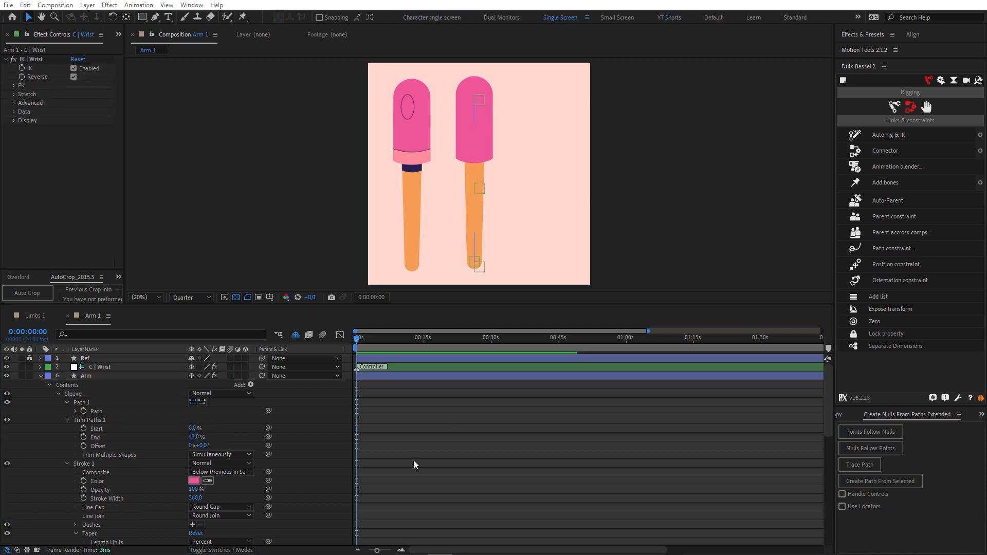
click(87, 376)
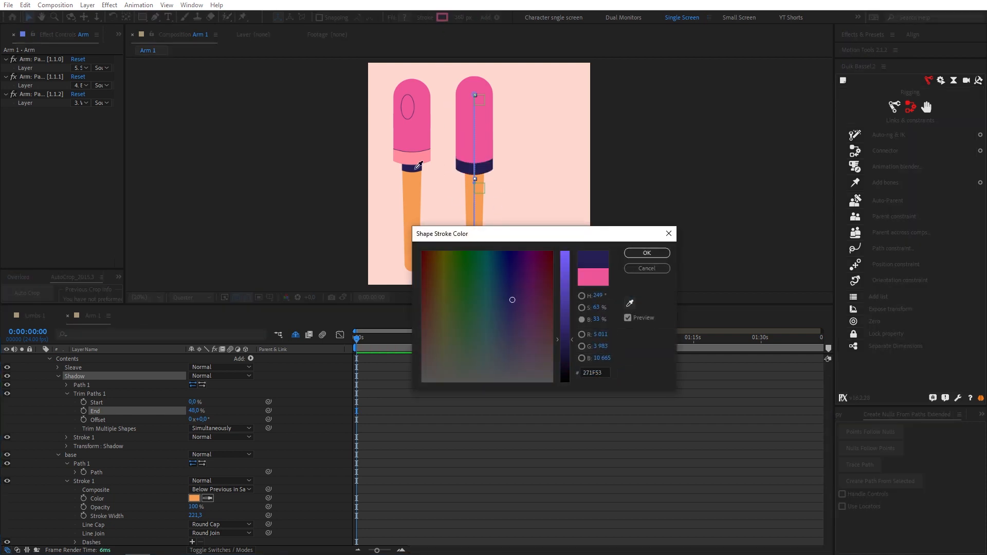
click(645, 268)
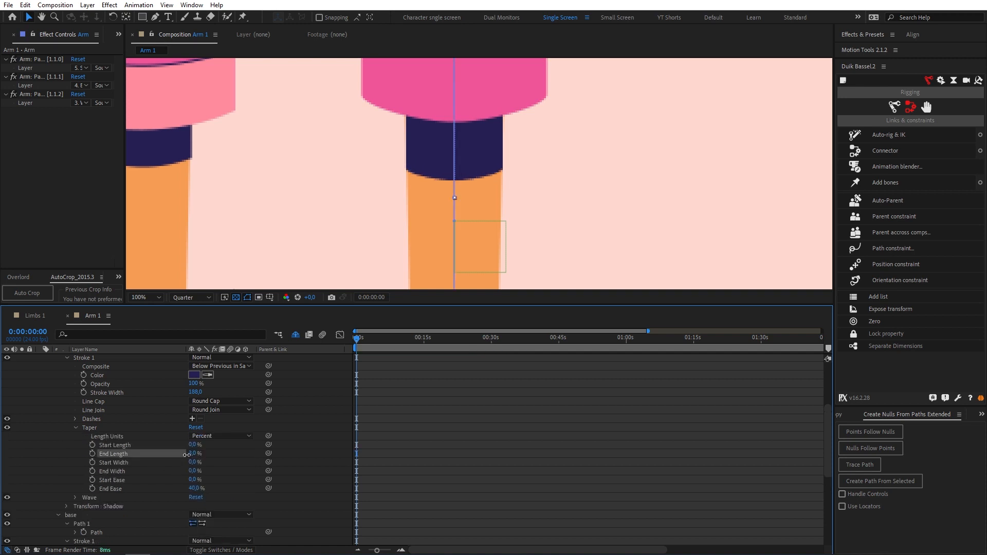
double_click(193, 454)
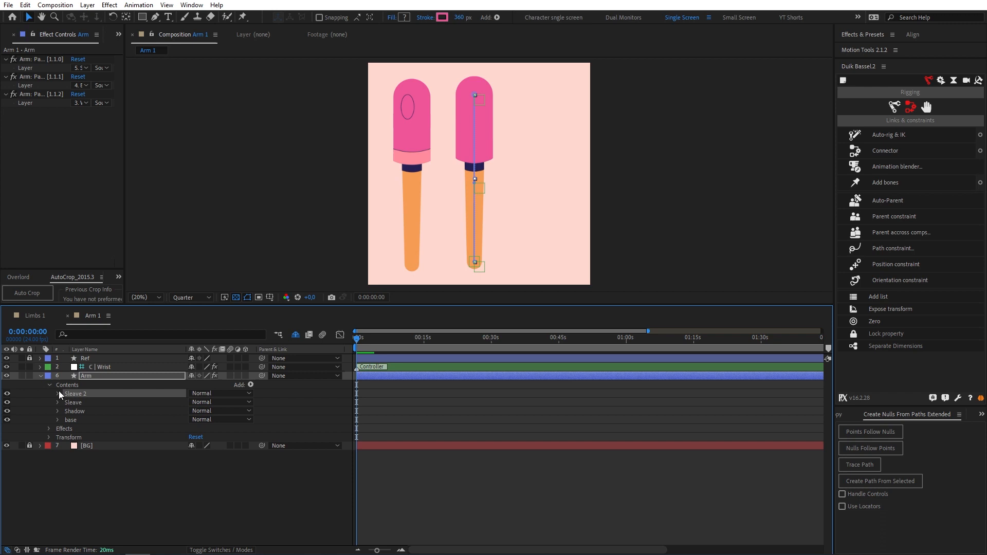
Make the Cuff stroke light pink and set its Trim Paths Start to 27%
click(59, 393)
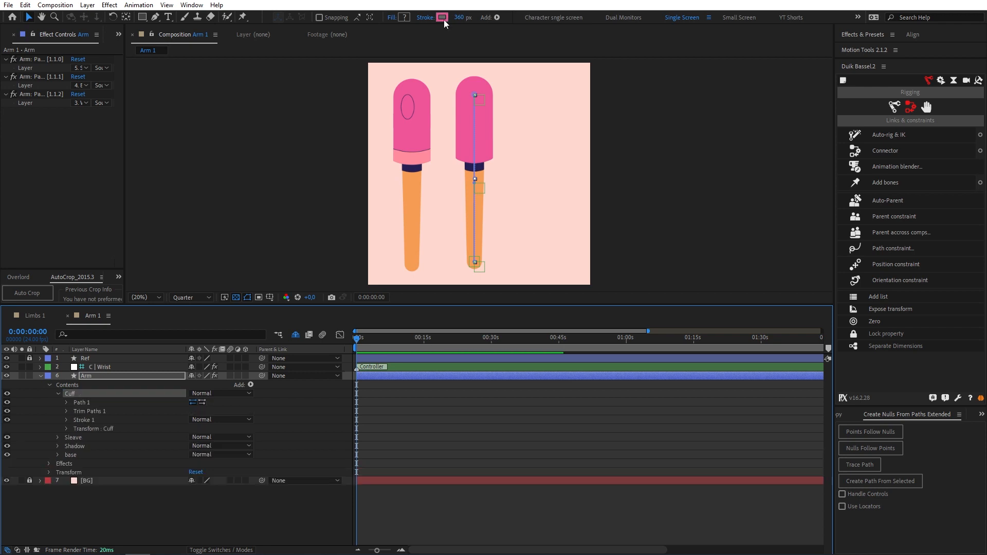
click(84, 420)
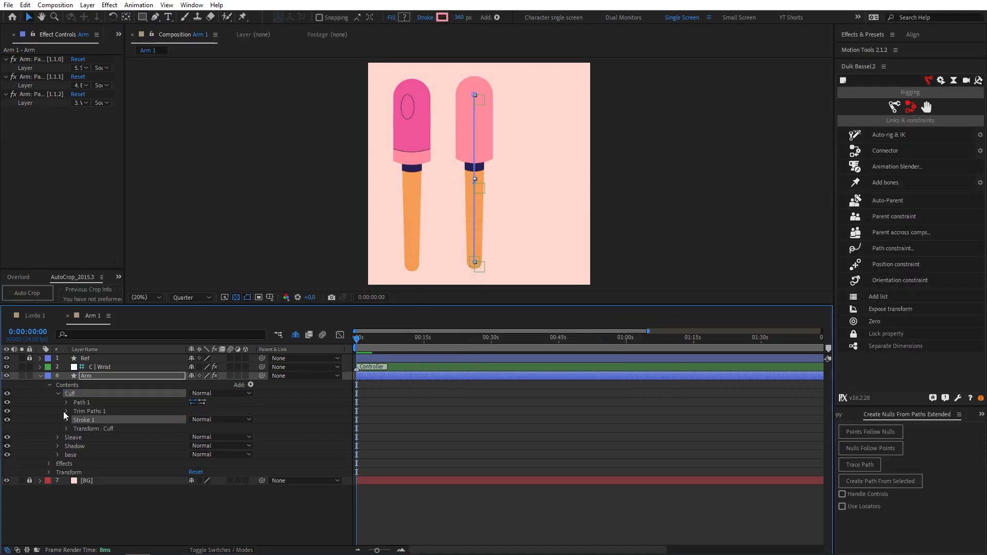
click(67, 412)
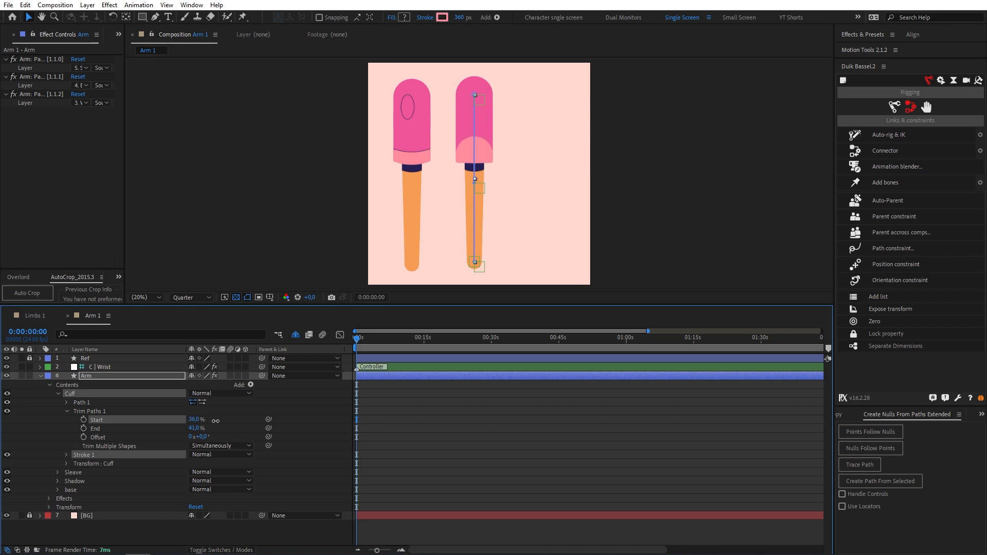
click(66, 454)
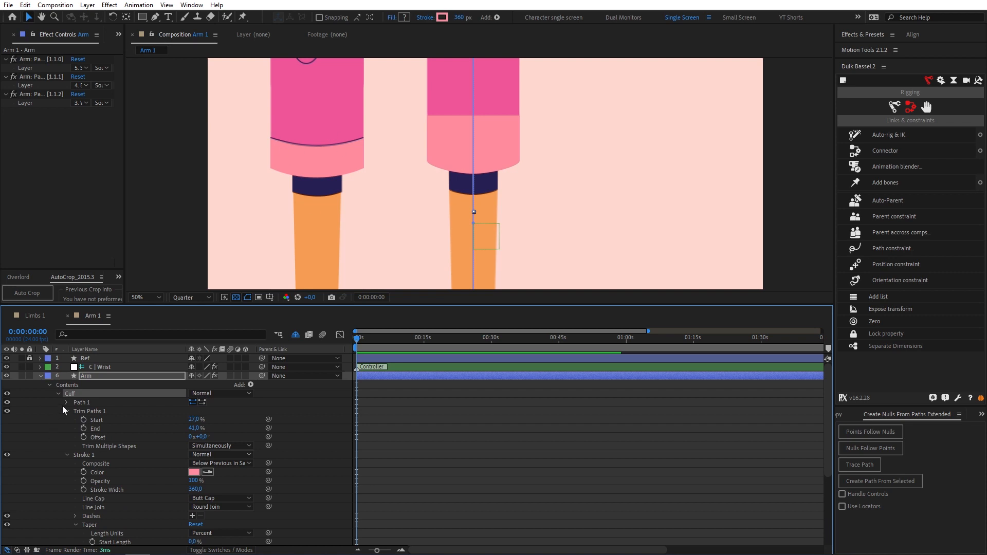
Create a pink Cuff cover group and a dark Line group with adjusted trim
double_click(70, 394)
text( cover)
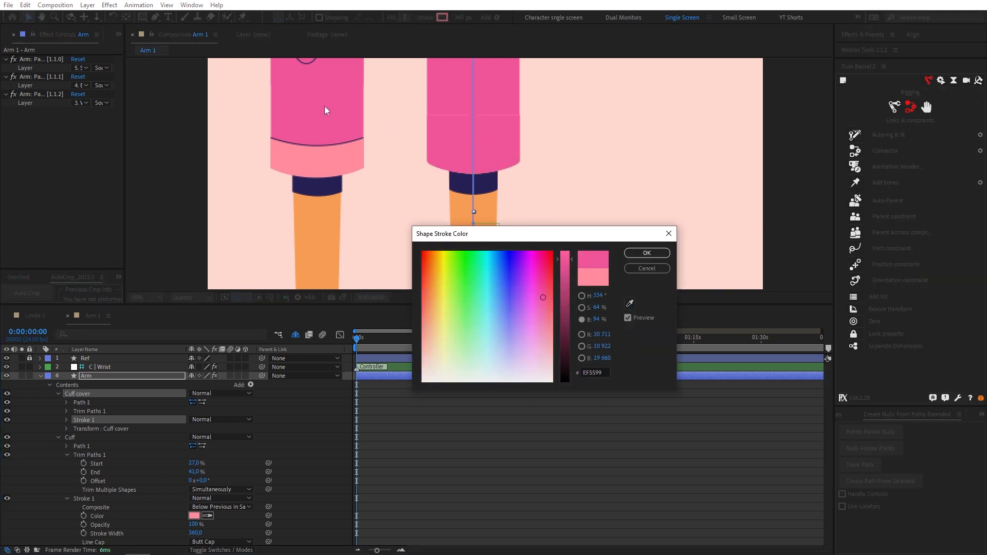
click(646, 253)
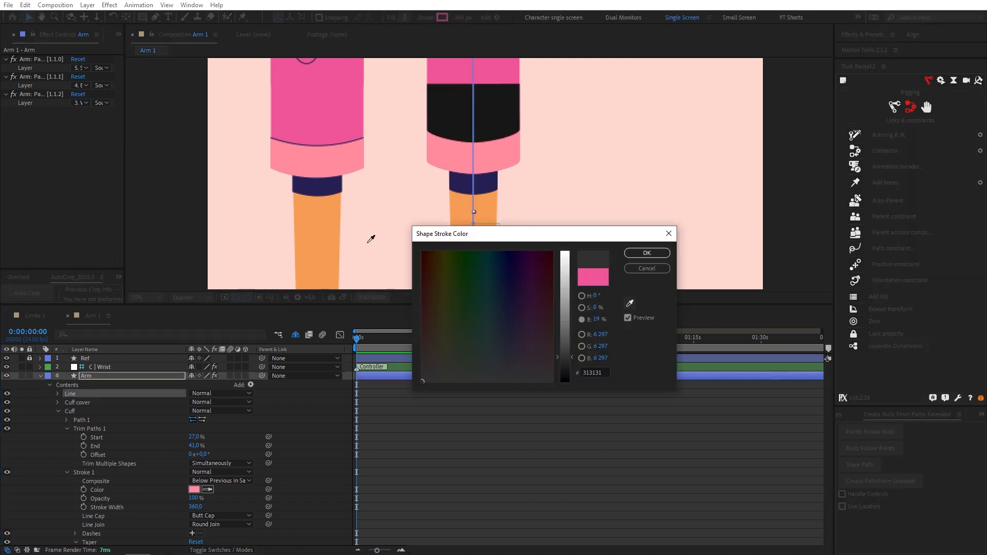
click(645, 252)
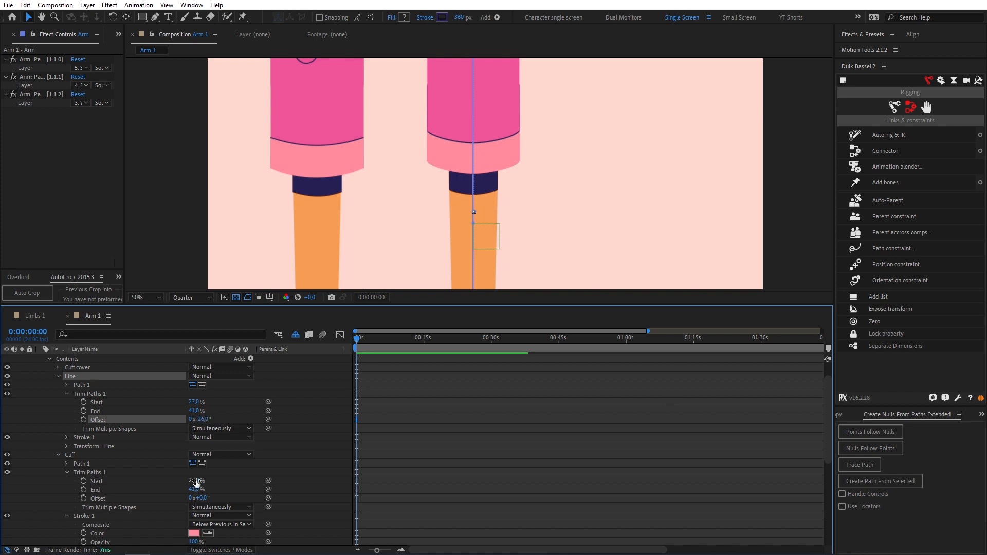
click(67, 438)
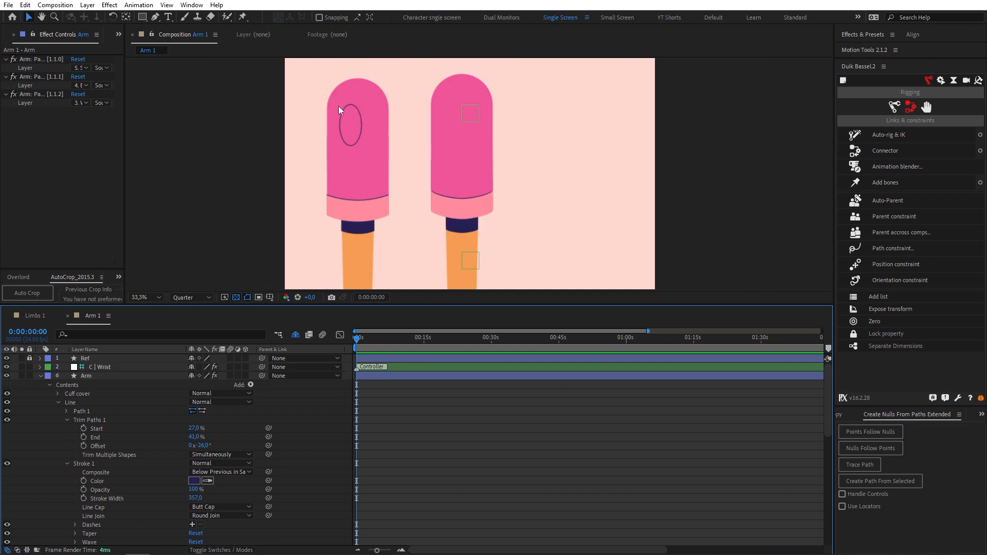
mouse_move(356, 142)
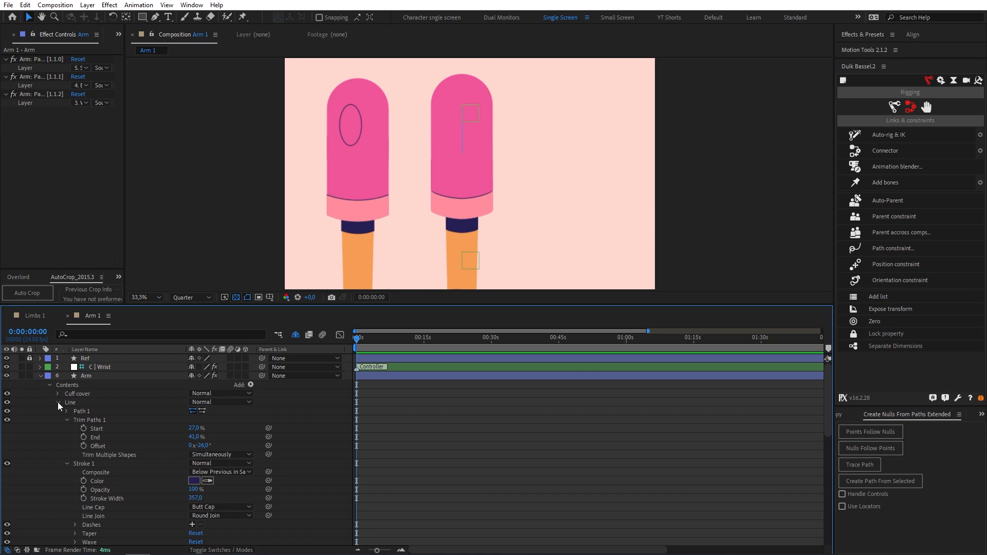
Make a navy Oval group with stroke width 6 and add Offset Paths set to 35
click(57, 402)
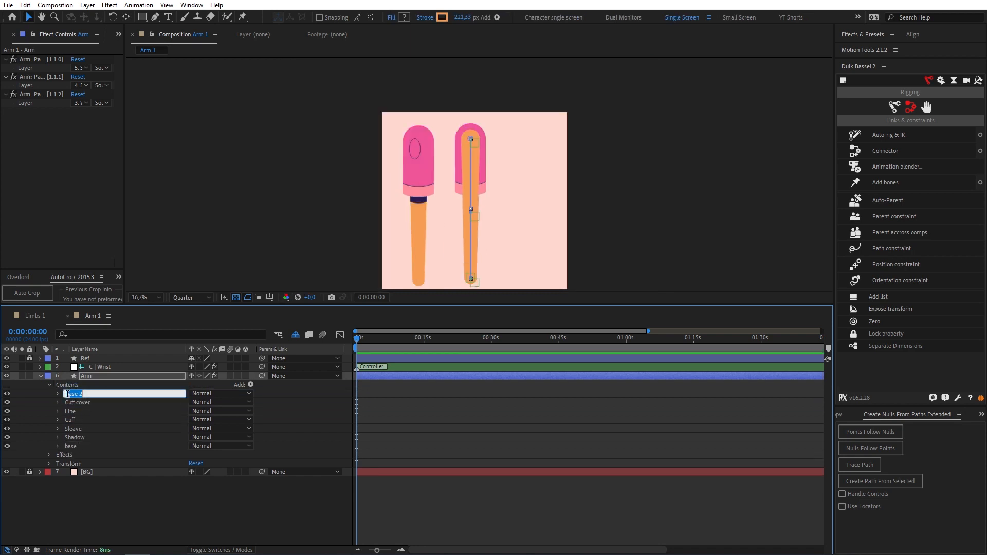
click(442, 17)
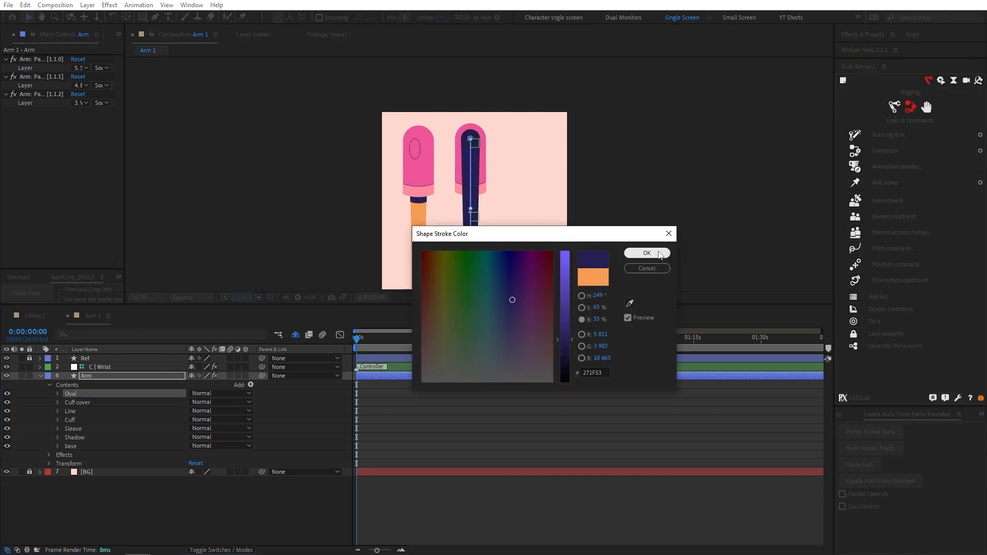
click(646, 253)
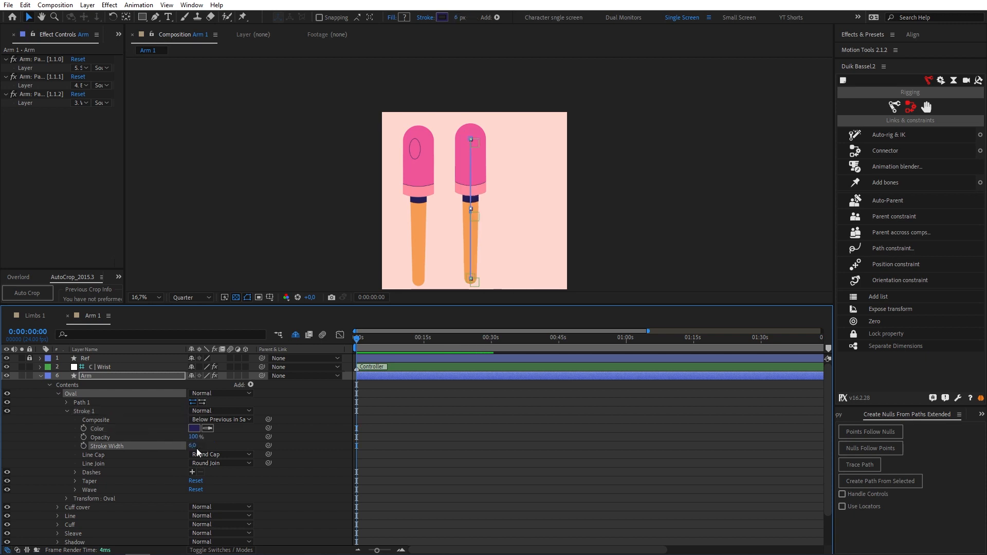
click(251, 385)
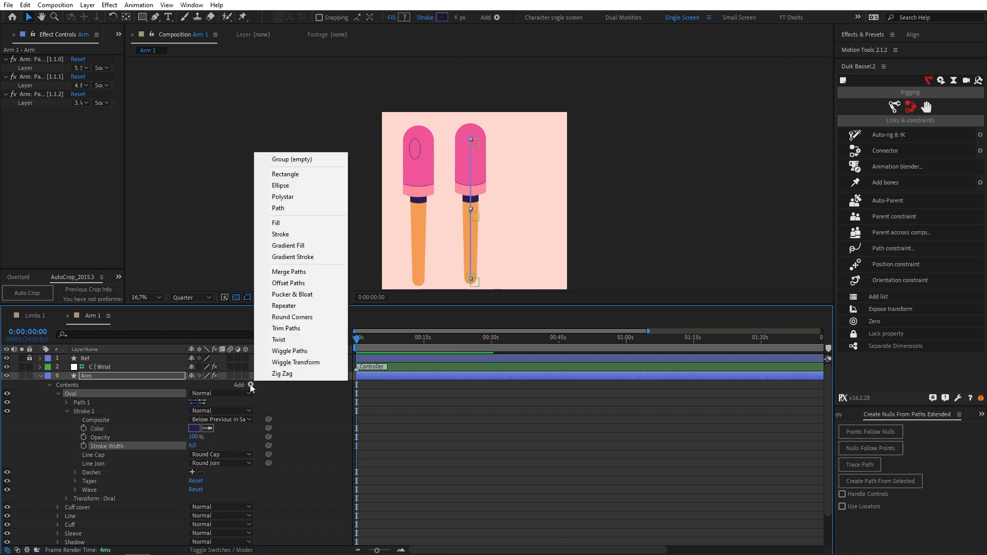
mouse_move(292, 295)
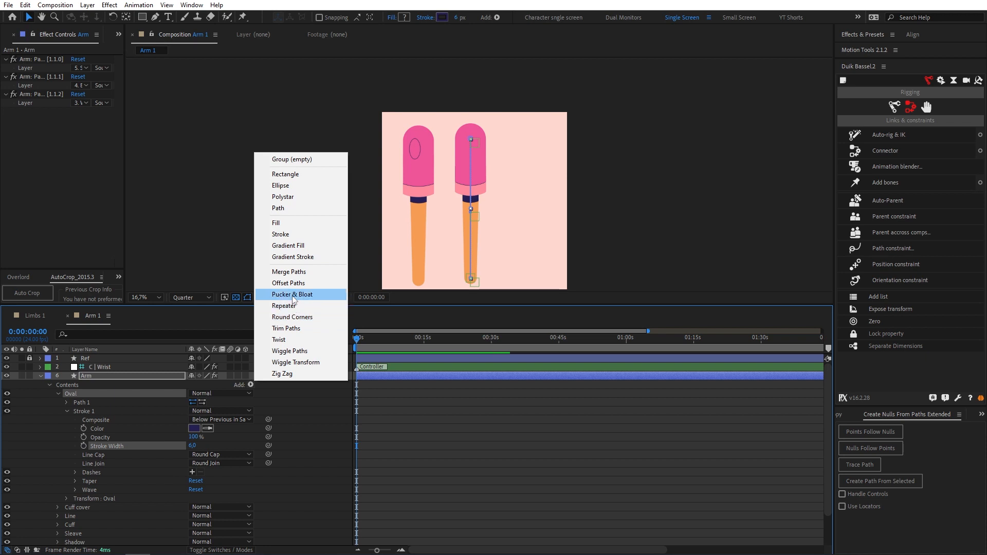
click(289, 283)
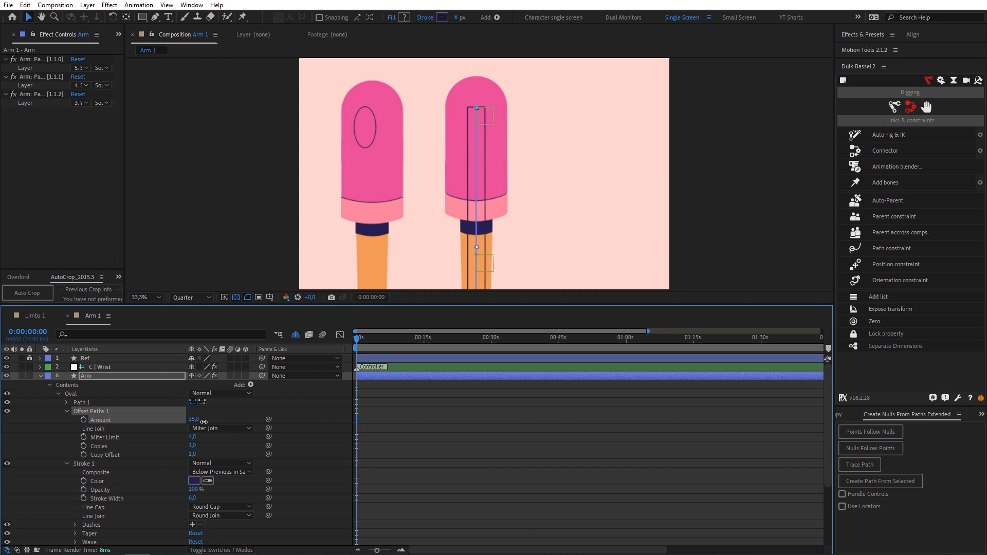
Add Round Corners to the Oval shape and set its radius to 161
click(251, 385)
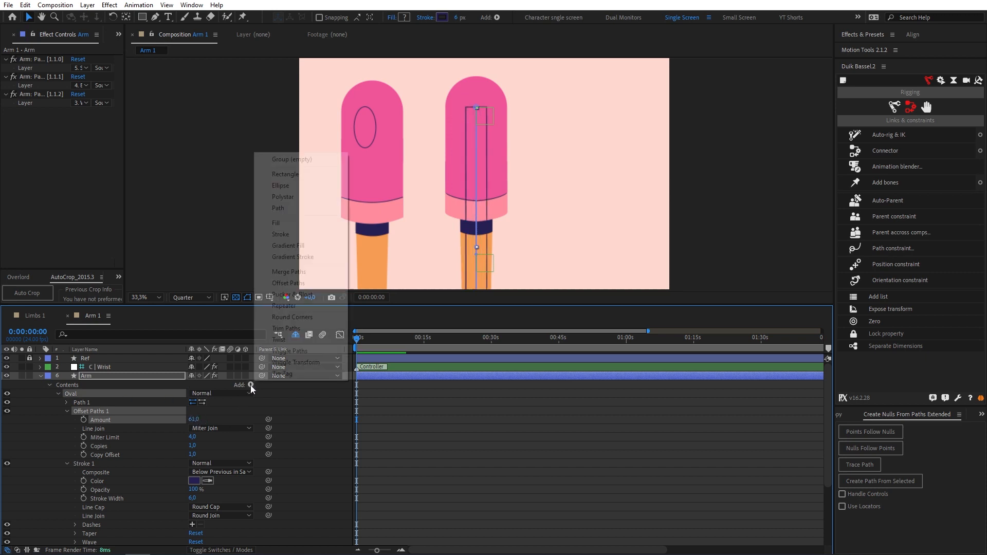
click(293, 317)
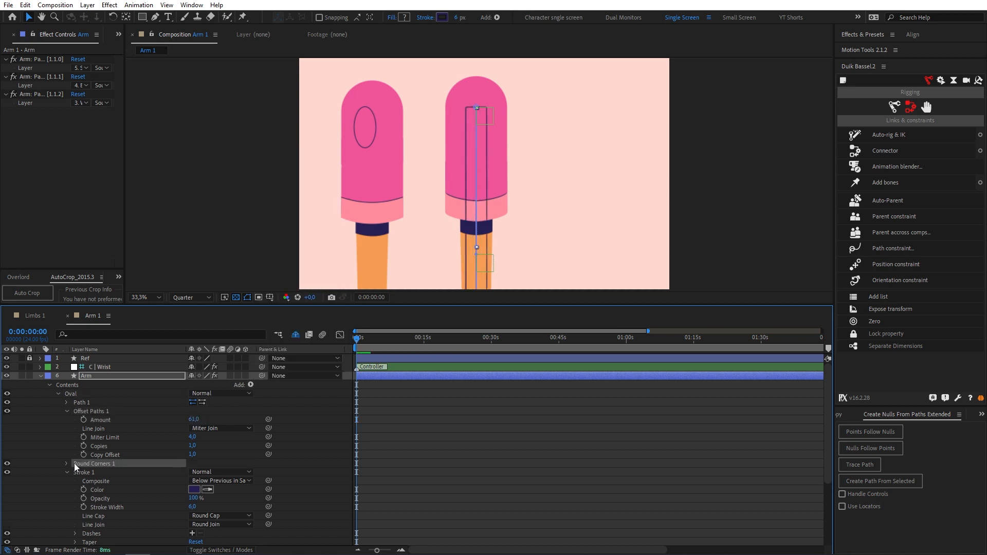
click(67, 464)
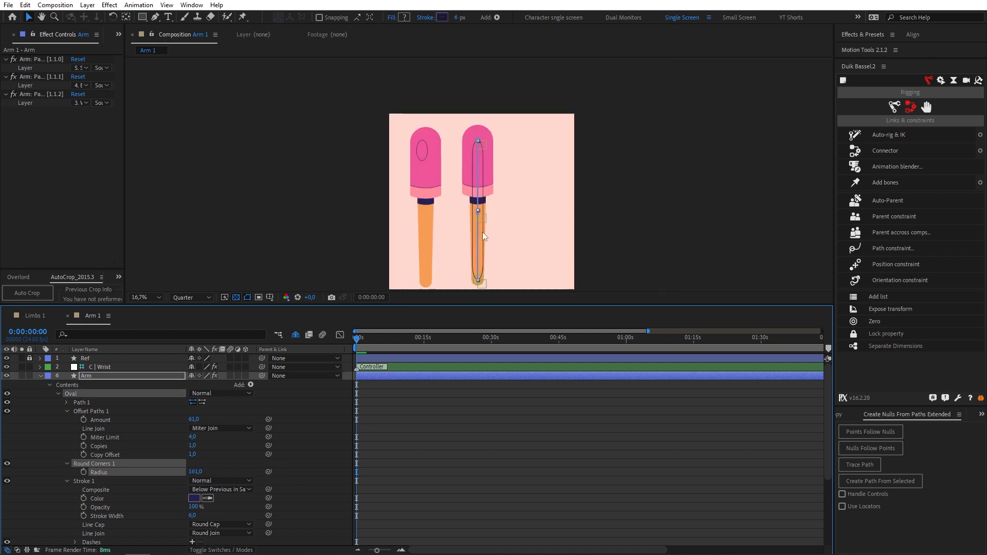
Add Trim Paths to the Oval and set its End to 27%
click(249, 384)
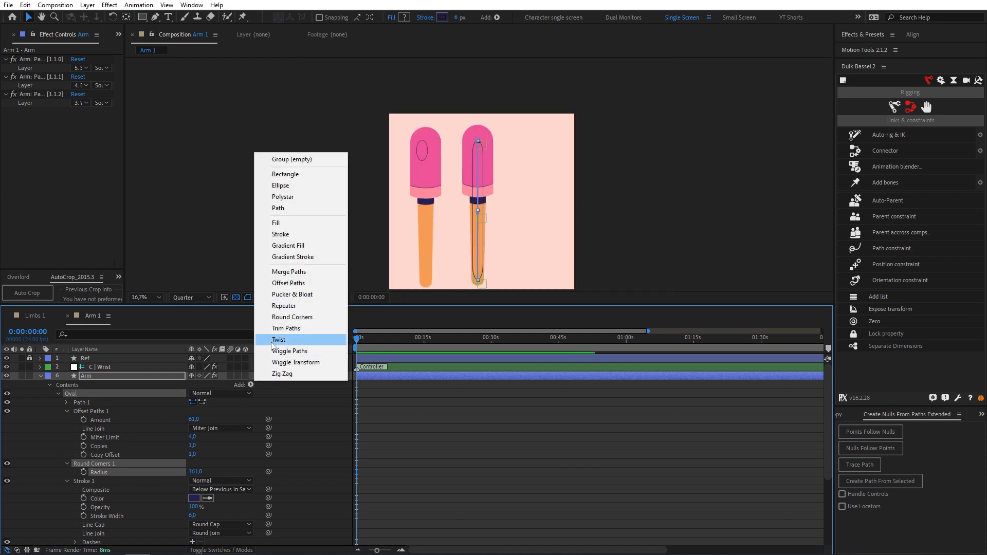
click(286, 328)
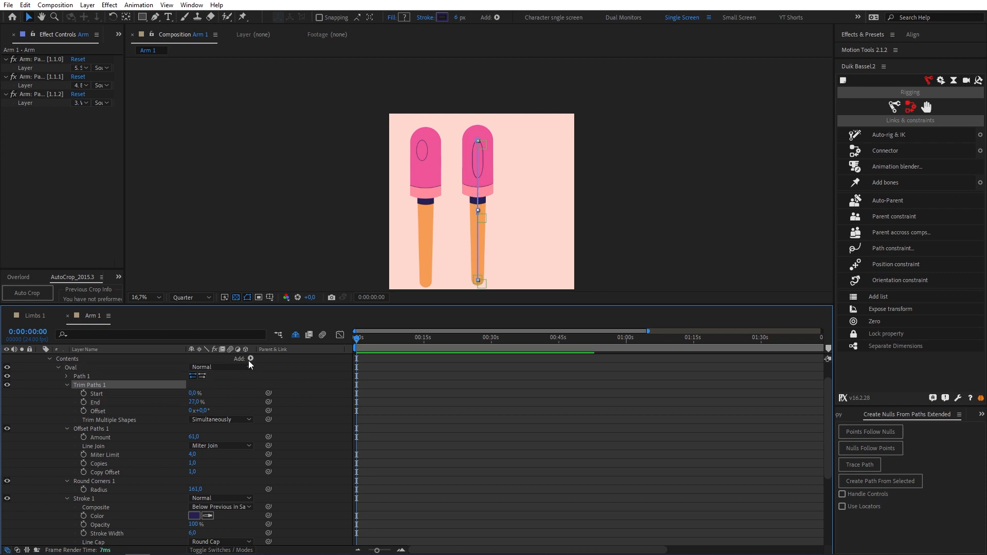
click(92, 428)
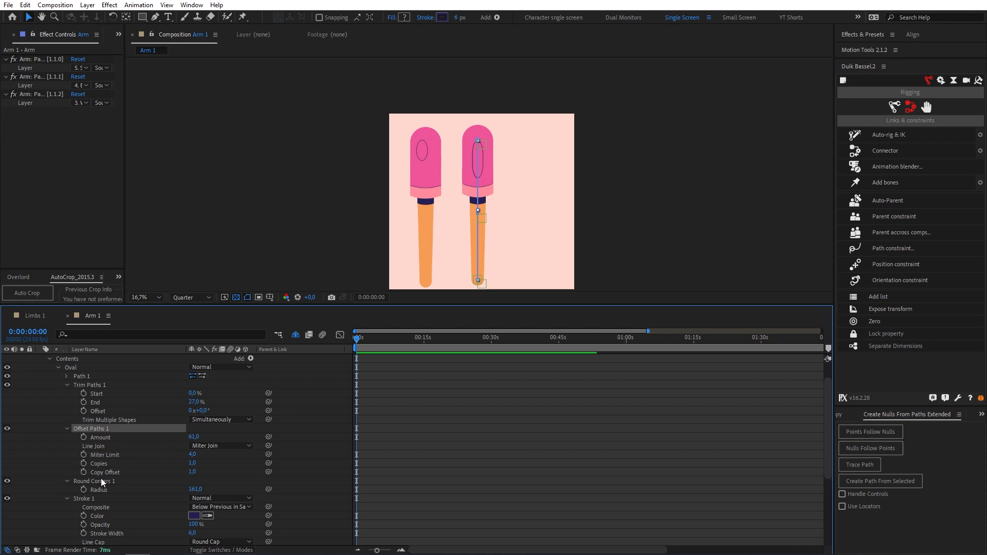
Change the Oval's offset to 72, stroke width to 4, and trim End to 16%
click(90, 385)
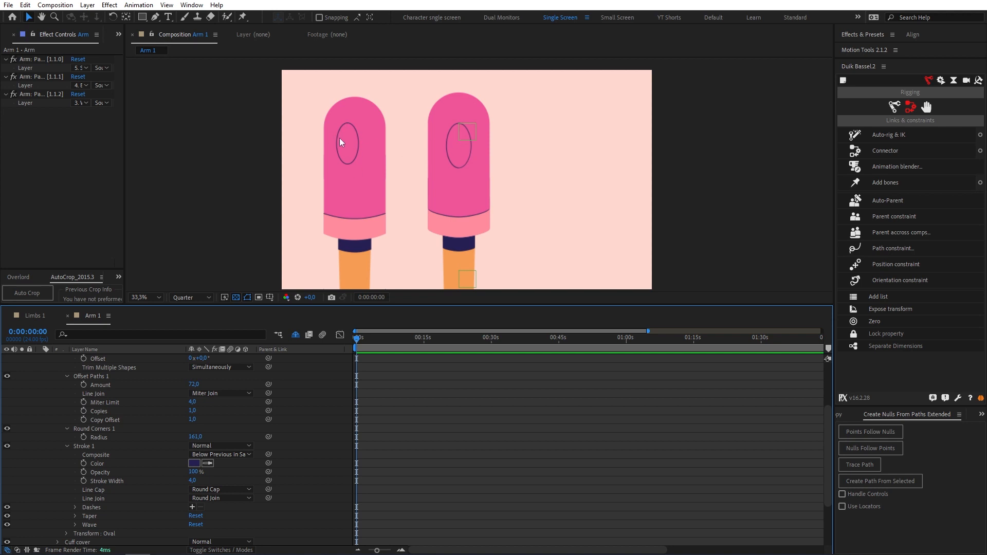
scroll(down, 3)
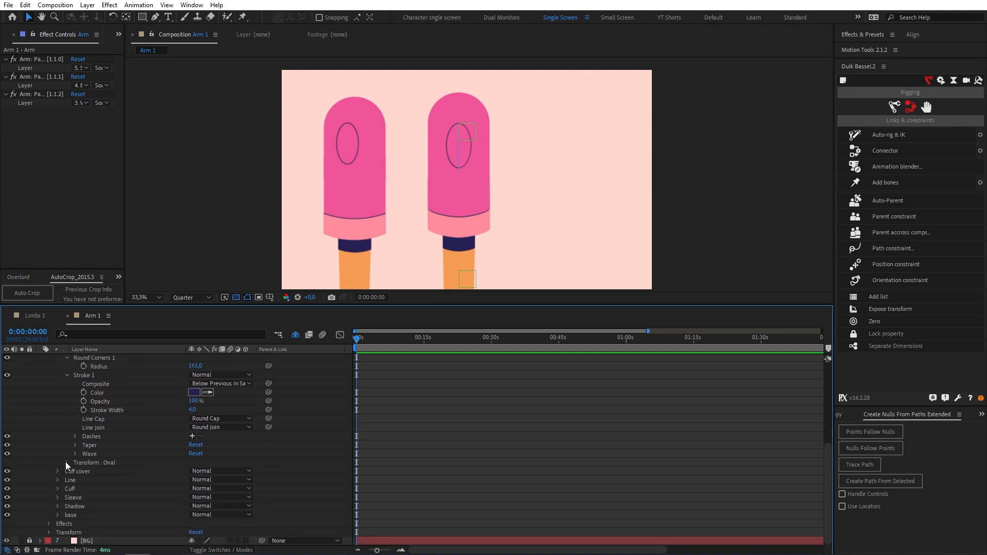
click(67, 463)
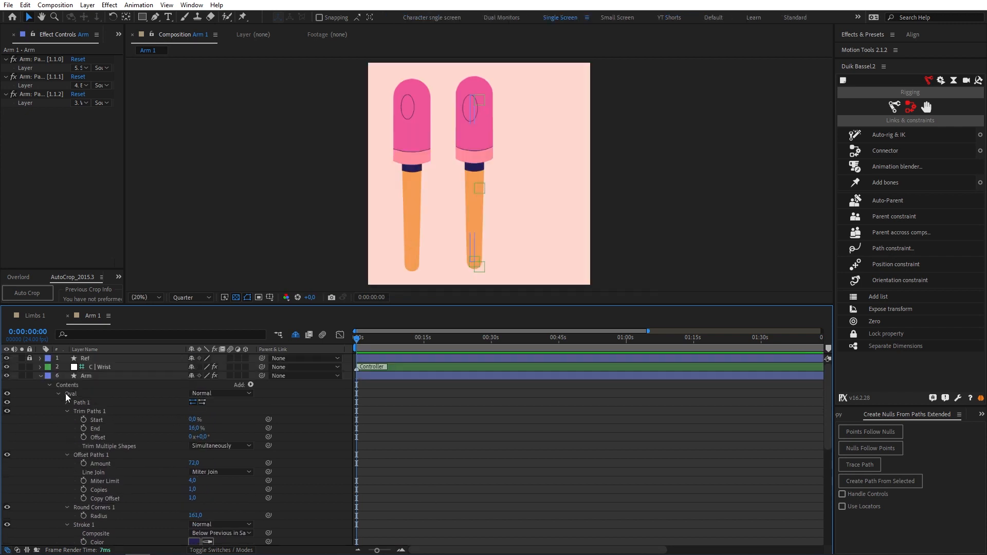
Collapse the Oval group and draw a thick orange Forearm path down the right arm
click(58, 393)
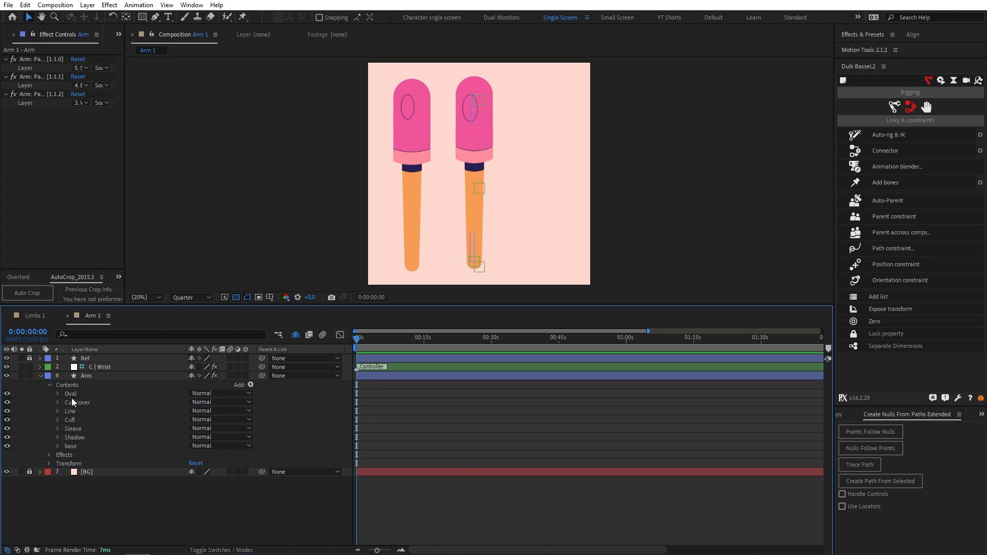
click(101, 367)
text(Forea)
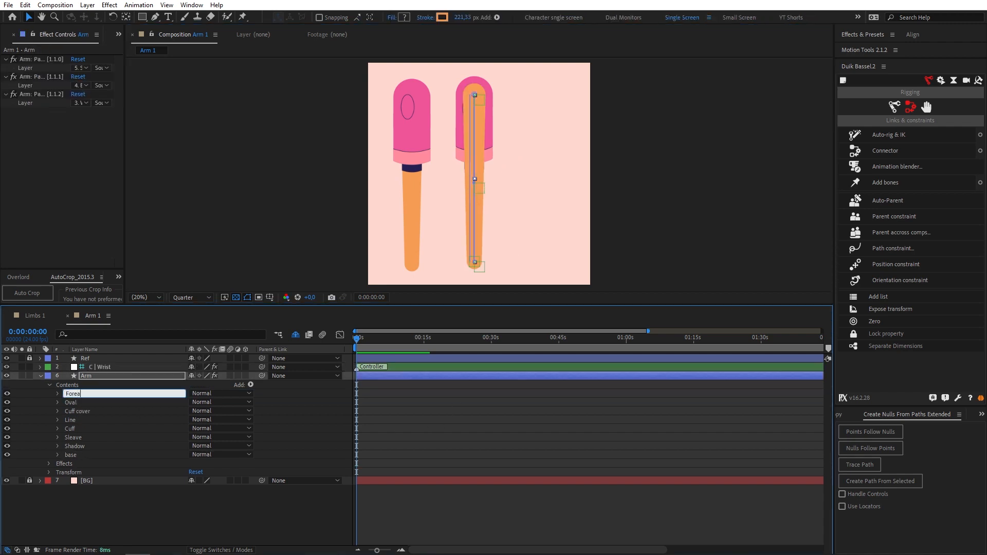
Add Trim Paths to the Forearm group's path
click(249, 384)
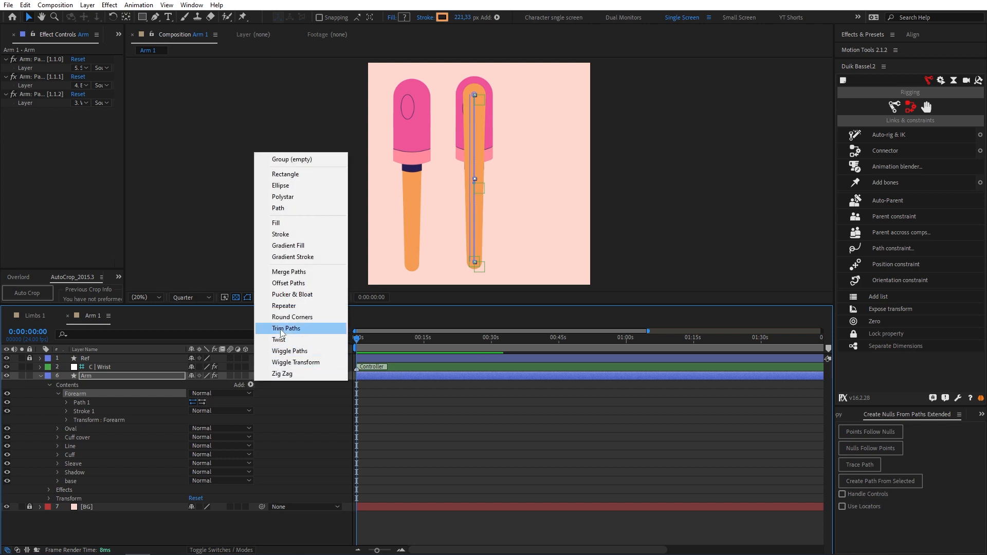
click(286, 328)
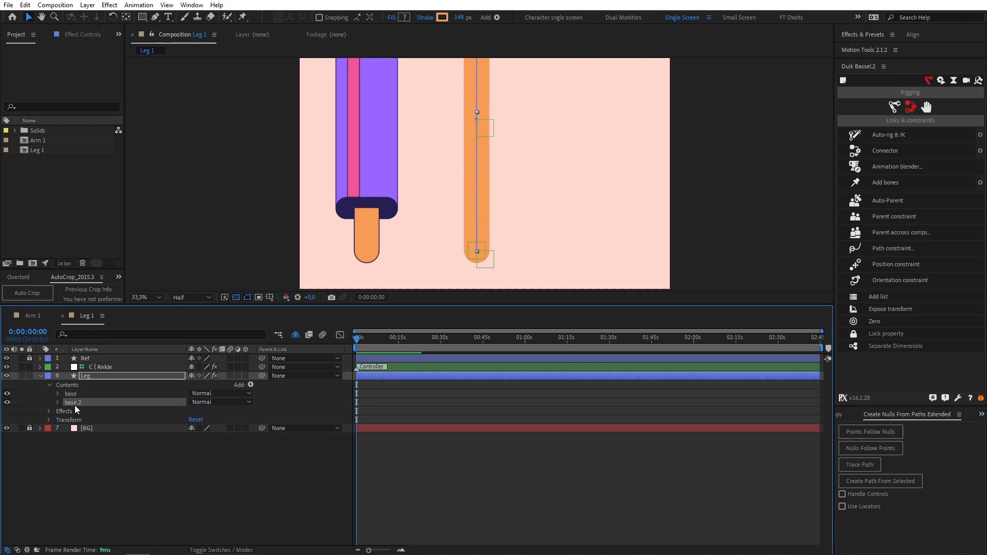
Give the leg's base stroke a dark navy outline and begin drawing the Pants path
click(442, 17)
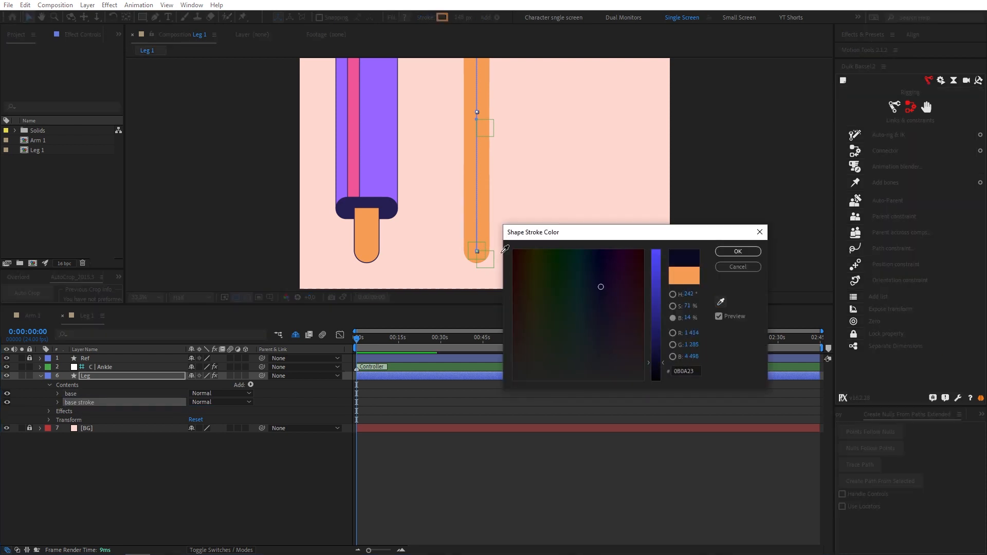
click(737, 252)
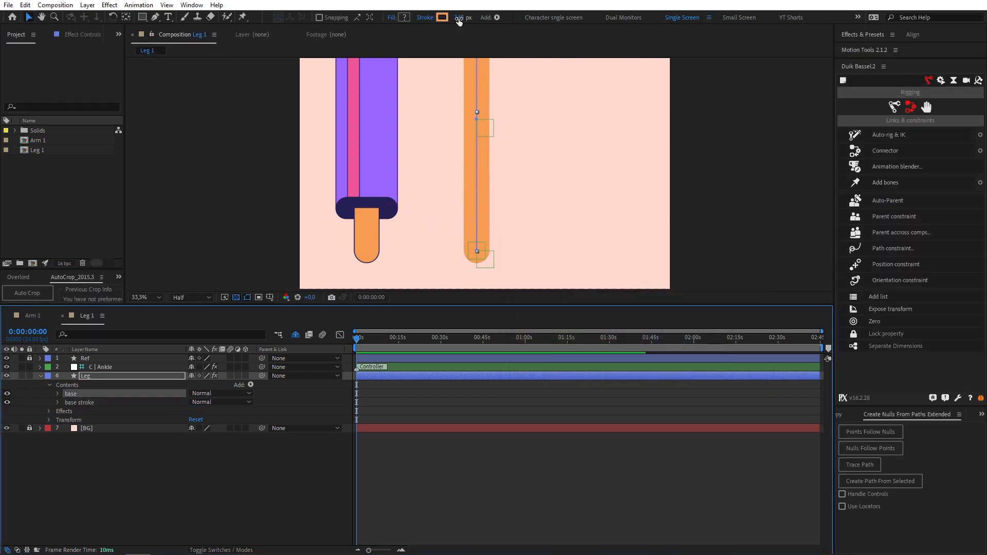
click(459, 17)
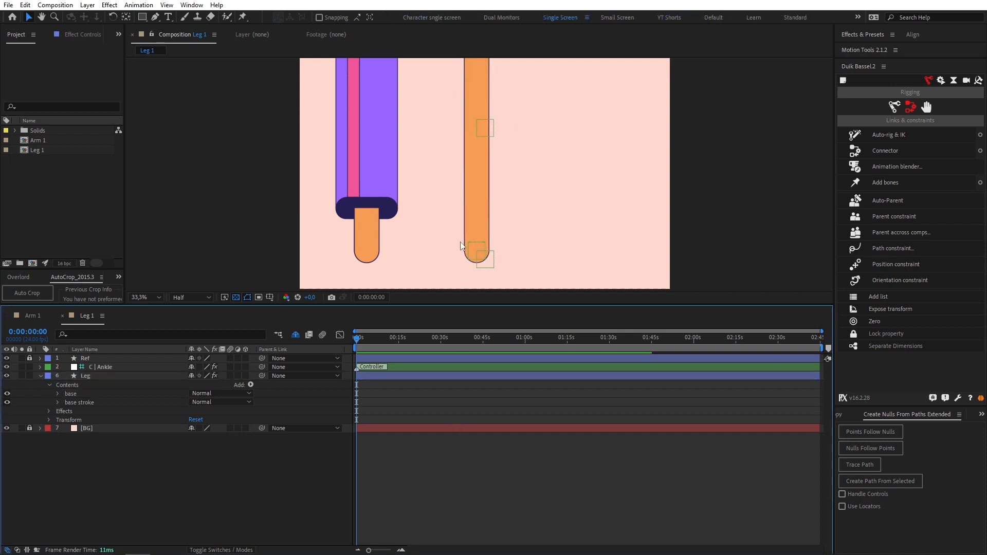
click(85, 375)
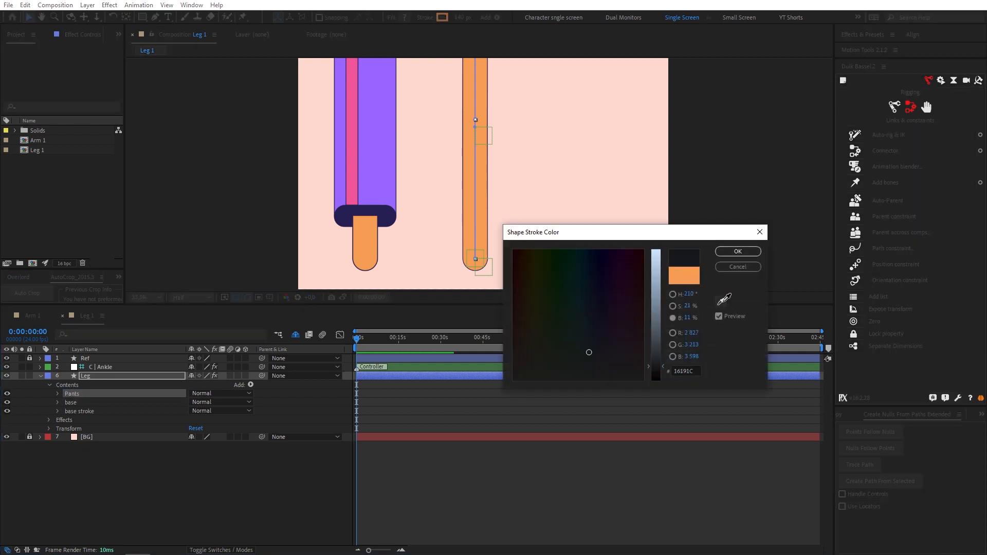
Colour the Pants group purple, add Trim Paths, and give its stroke flat ends
click(736, 251)
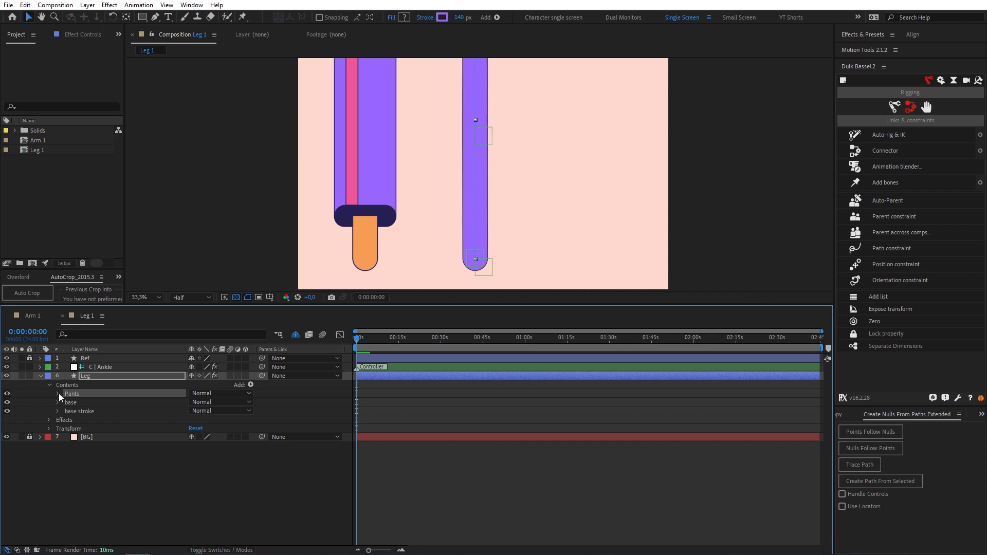
click(58, 393)
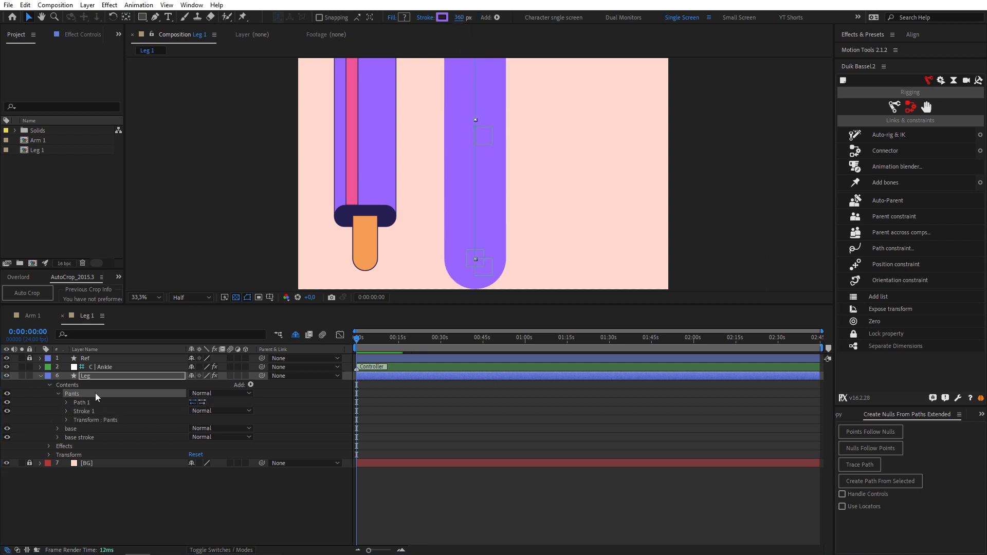
click(251, 384)
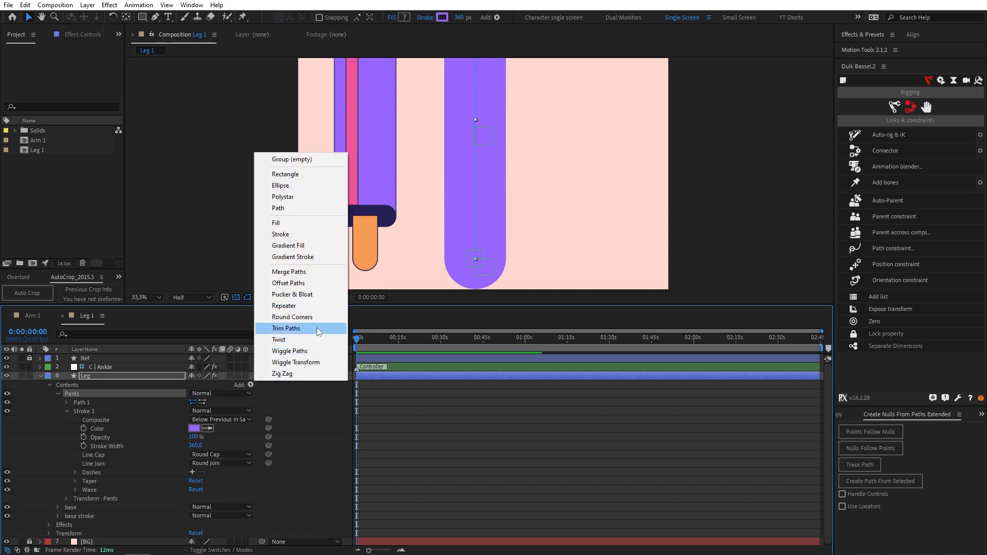
click(285, 328)
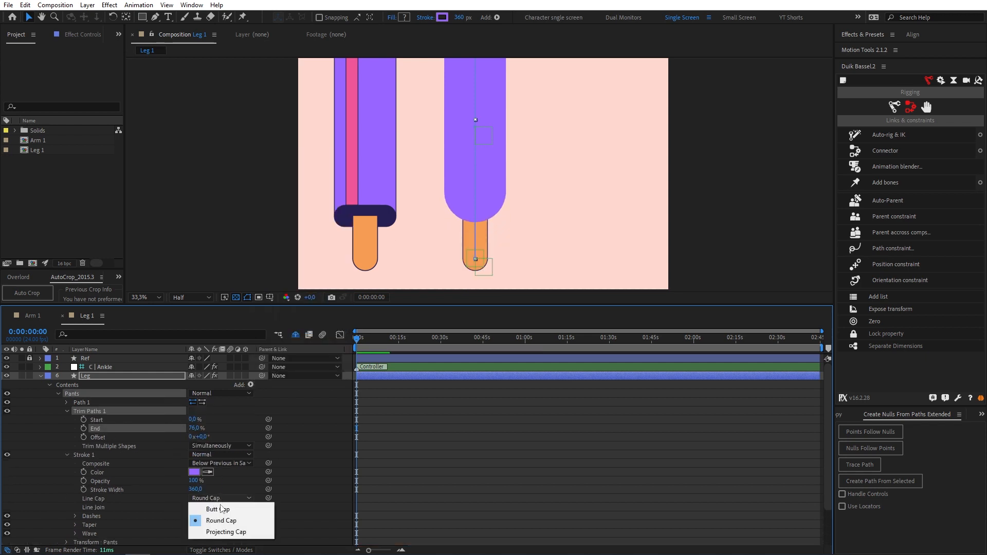
click(217, 509)
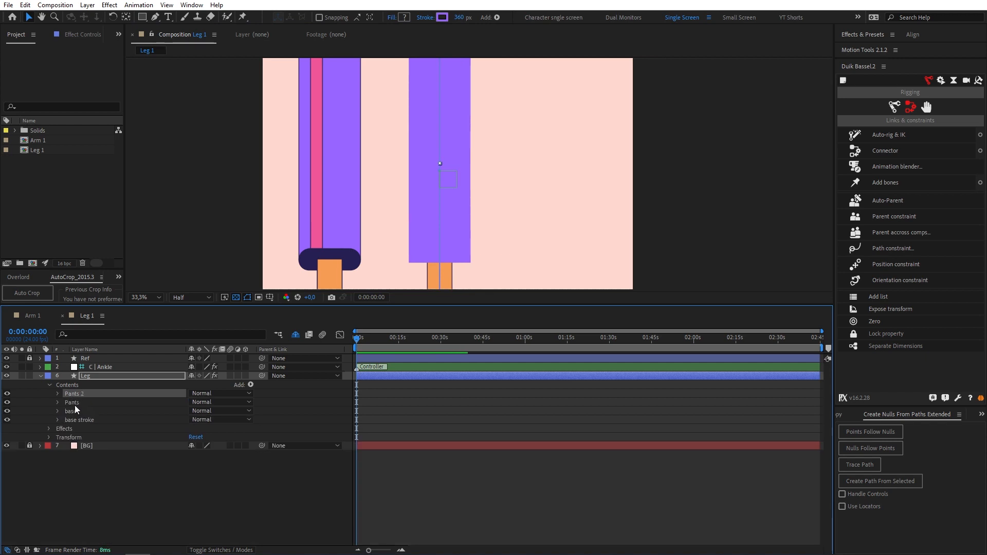
Rename the duplicated pants group to Pants stroke and set its stroke colour
double_click(73, 393)
text( stroke)
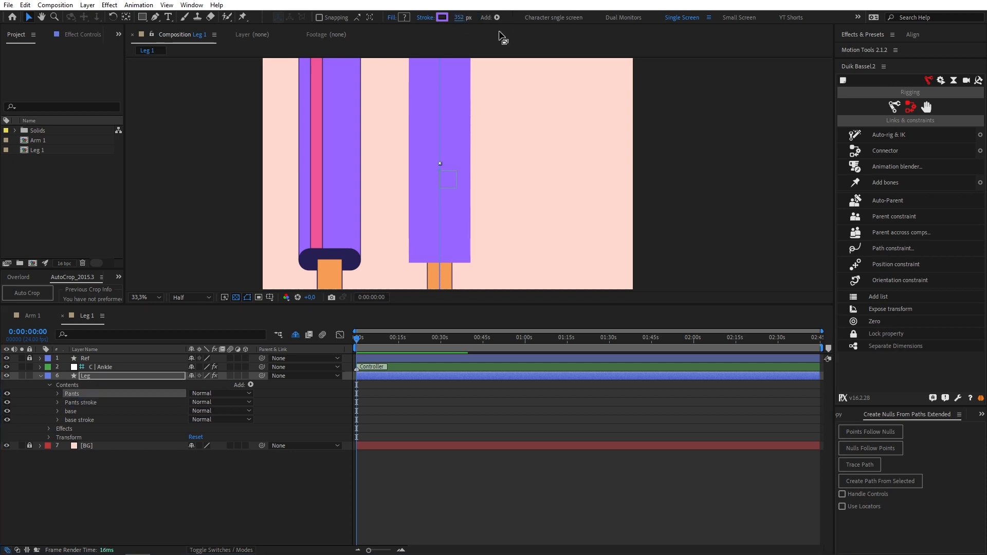
click(441, 17)
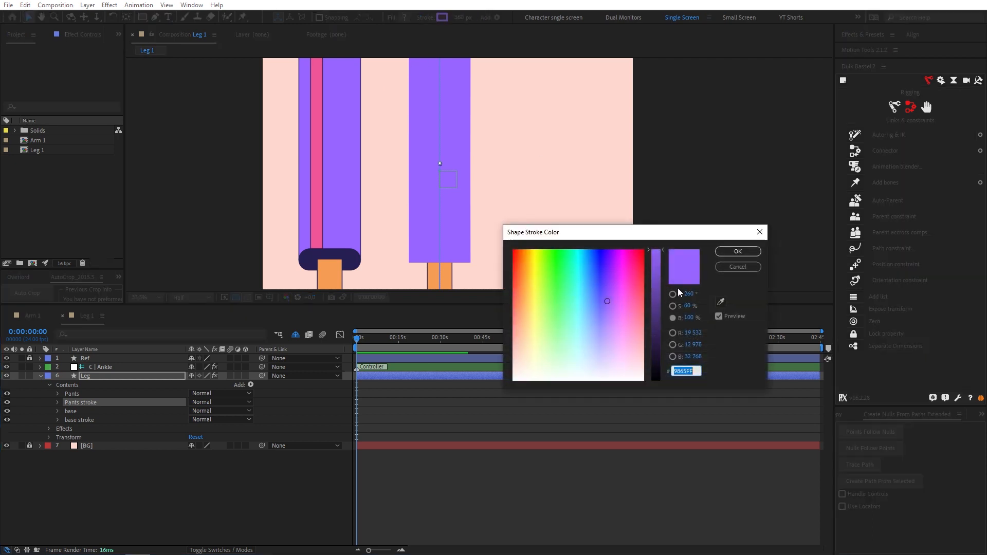
click(737, 251)
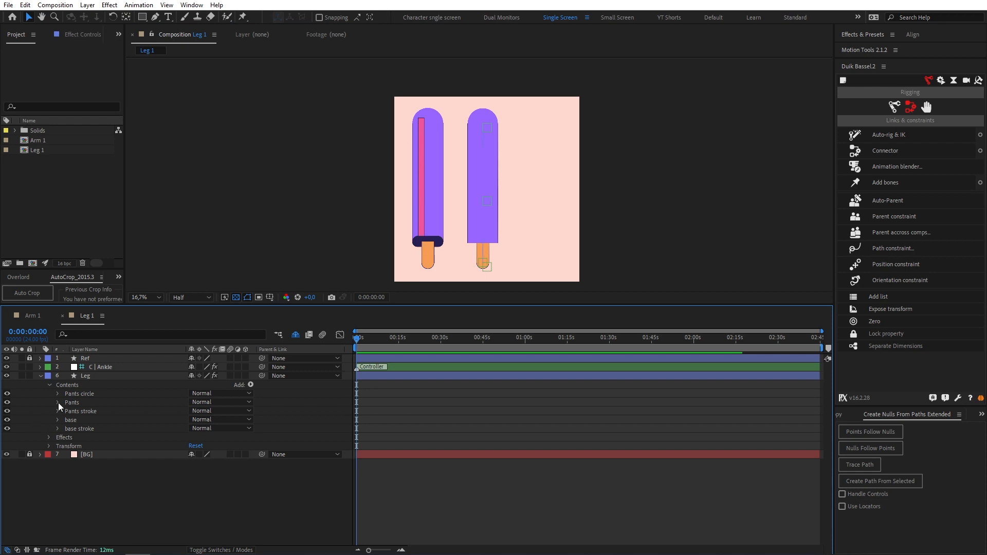
Copy the Pants group as Pants accent with a dark navy stroke
click(71, 402)
text(Pants accent)
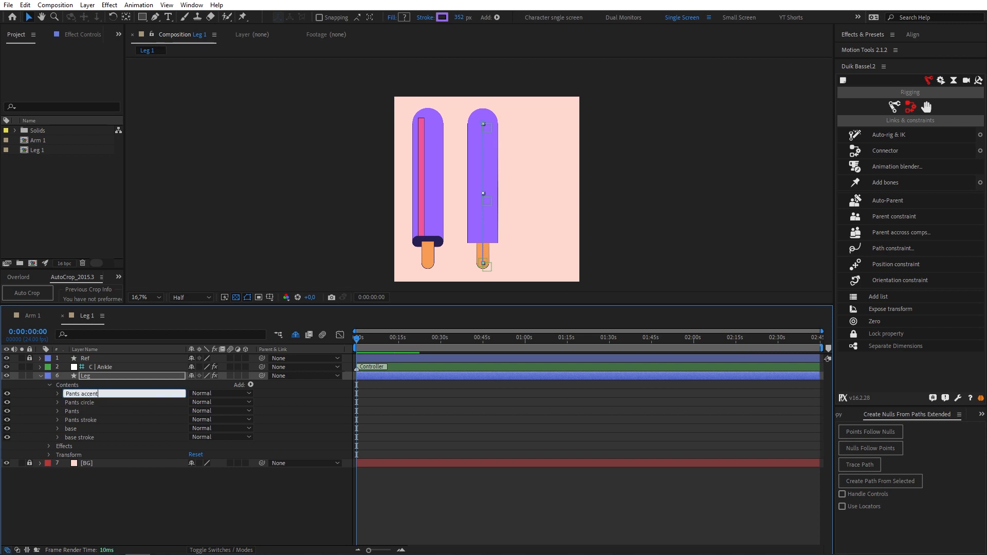
click(441, 17)
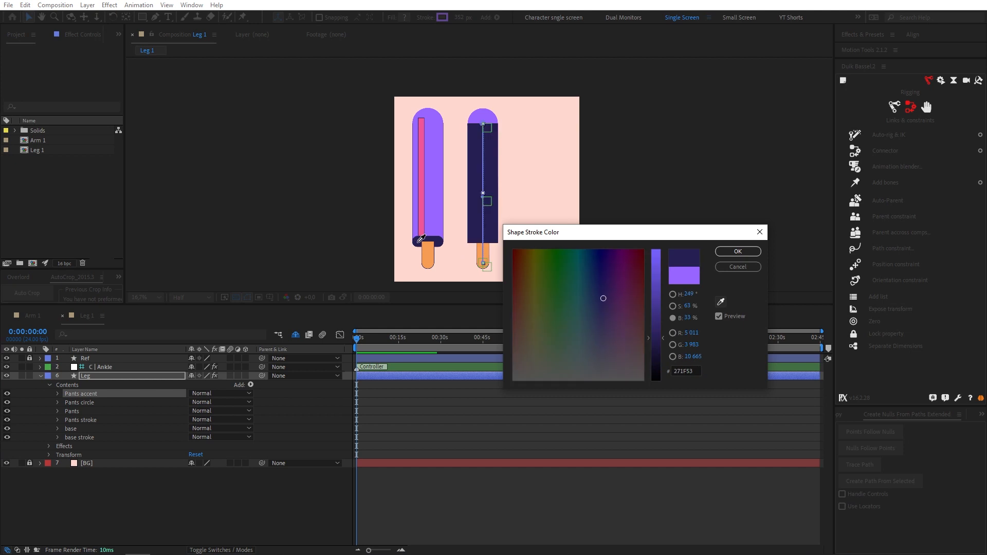
click(736, 252)
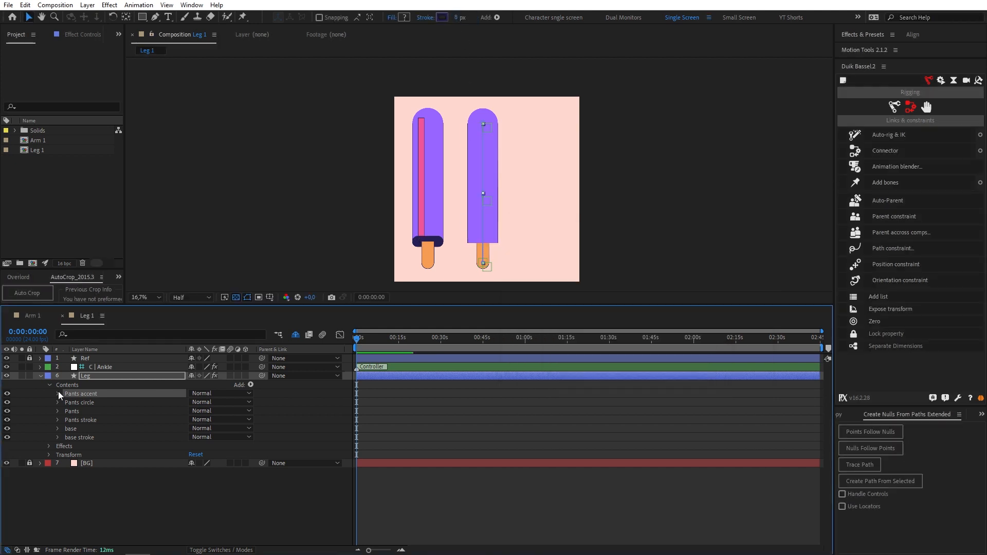
Add Offset Paths and a pink fill to the Pants accent stripe
click(239, 385)
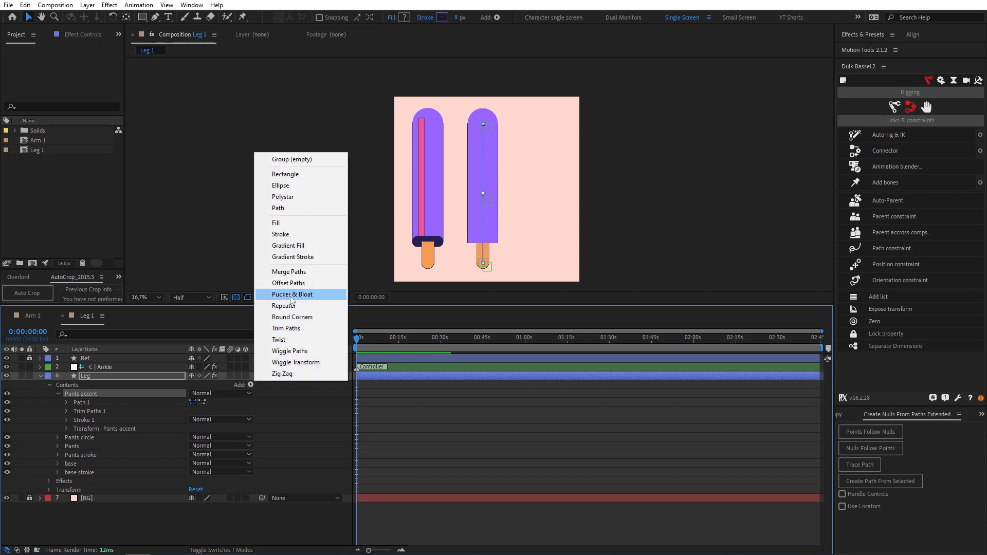
click(289, 283)
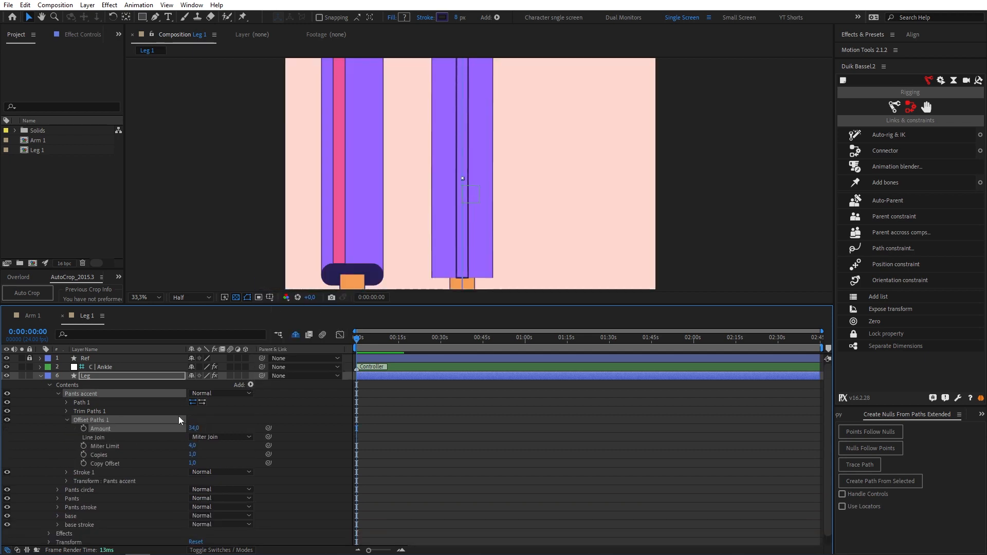
click(404, 17)
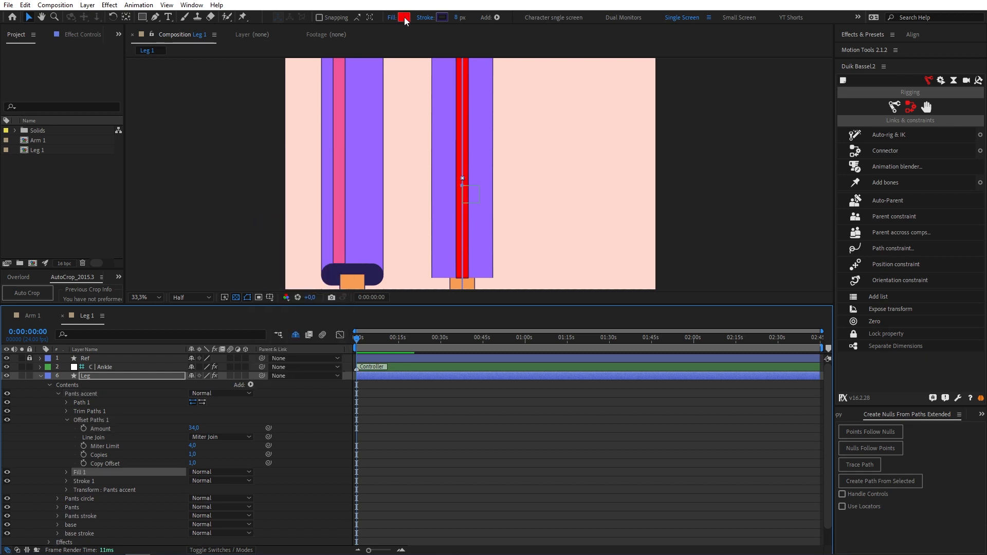
click(403, 17)
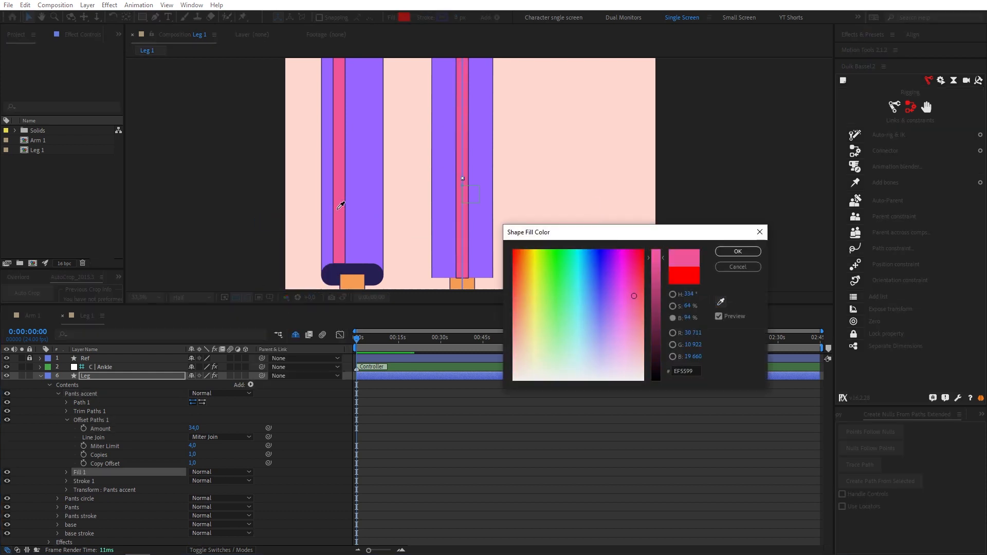
click(737, 252)
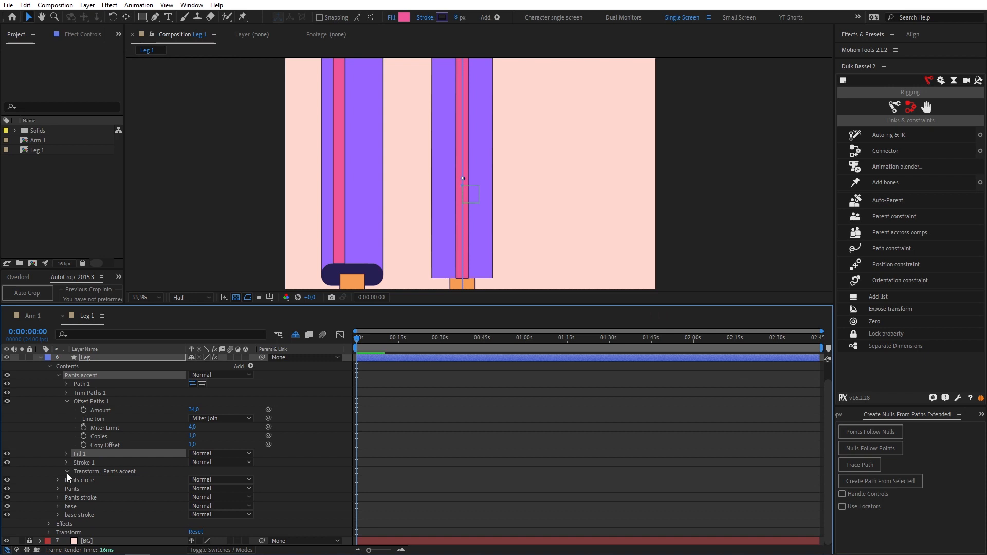
click(66, 472)
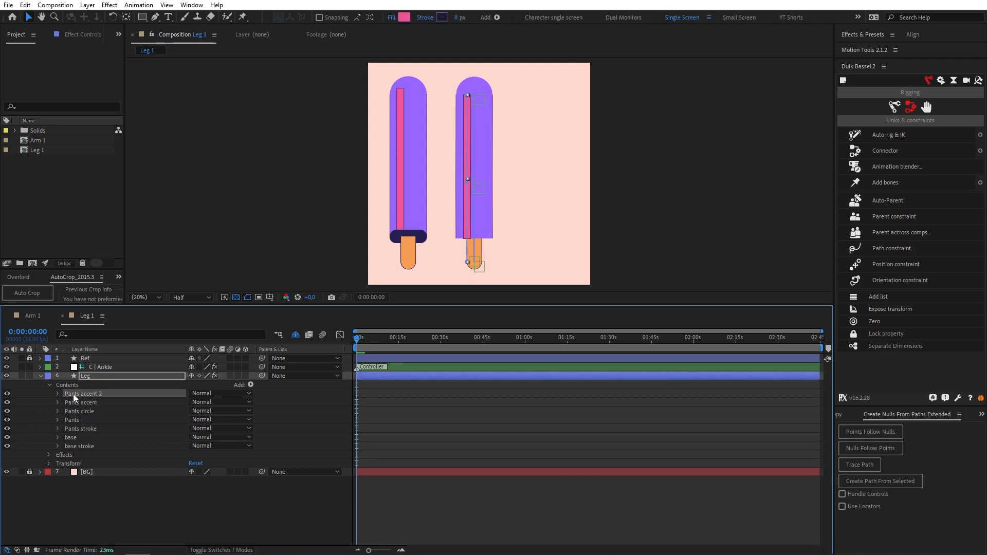
Make the copy a navy Pants hole band: trim 81–90%, offset 179, rounded corners
click(404, 17)
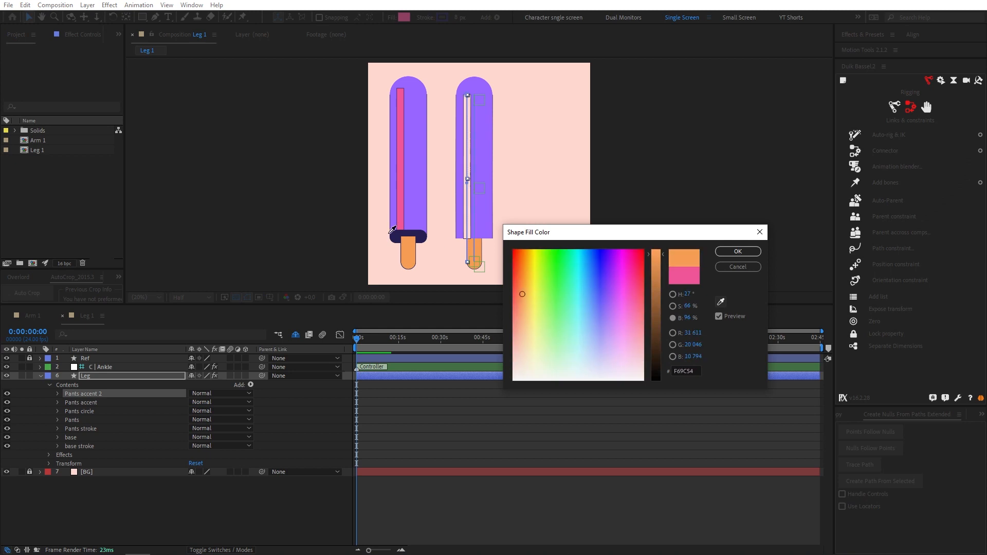
click(737, 252)
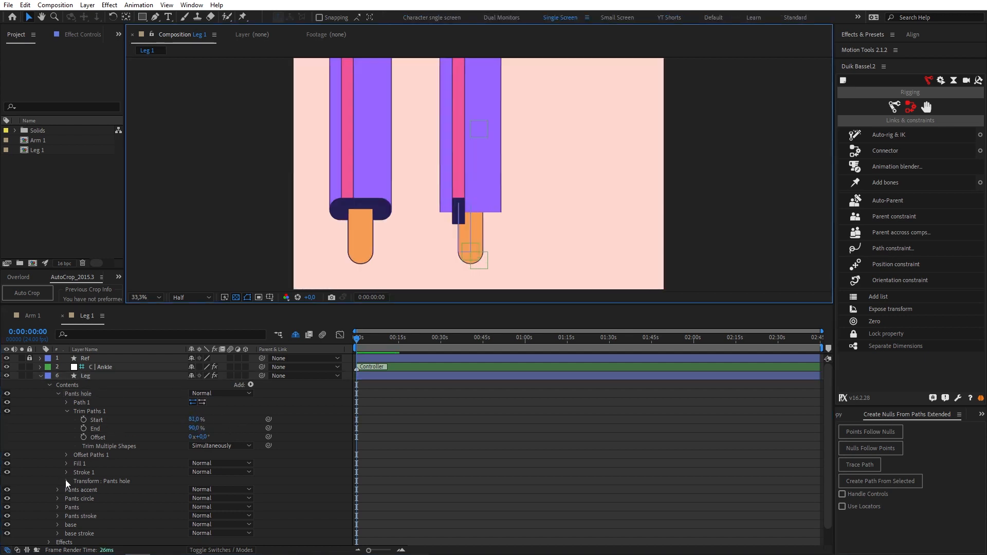
click(66, 480)
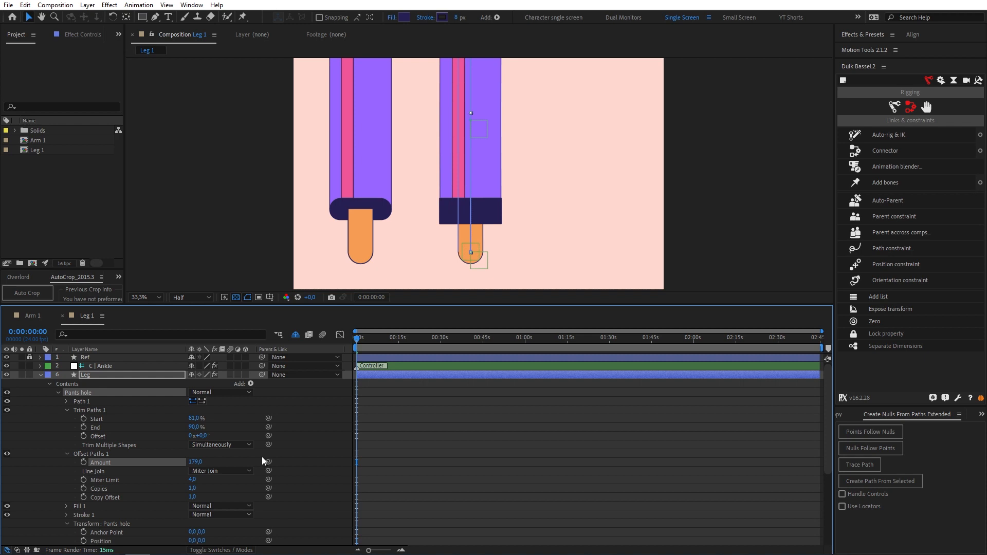
click(250, 384)
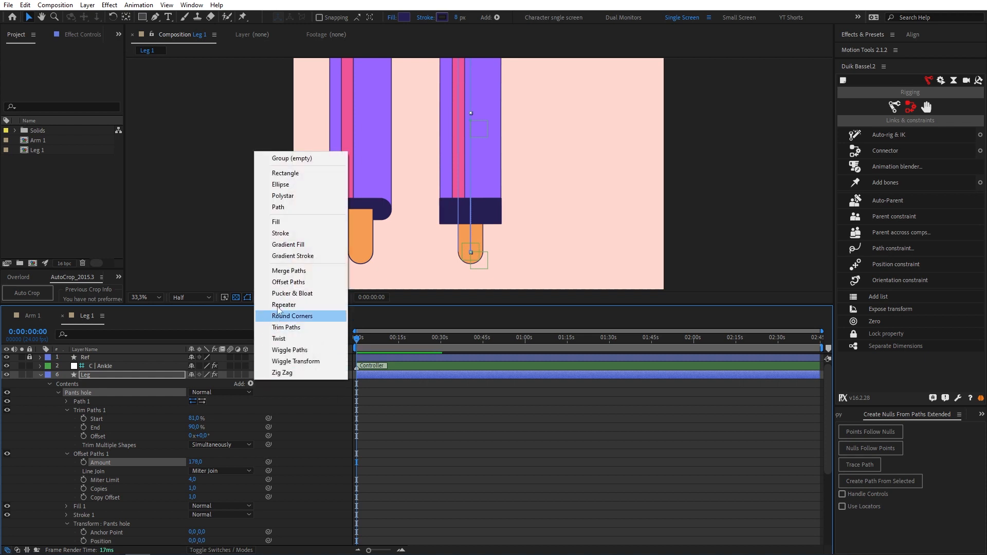
click(292, 316)
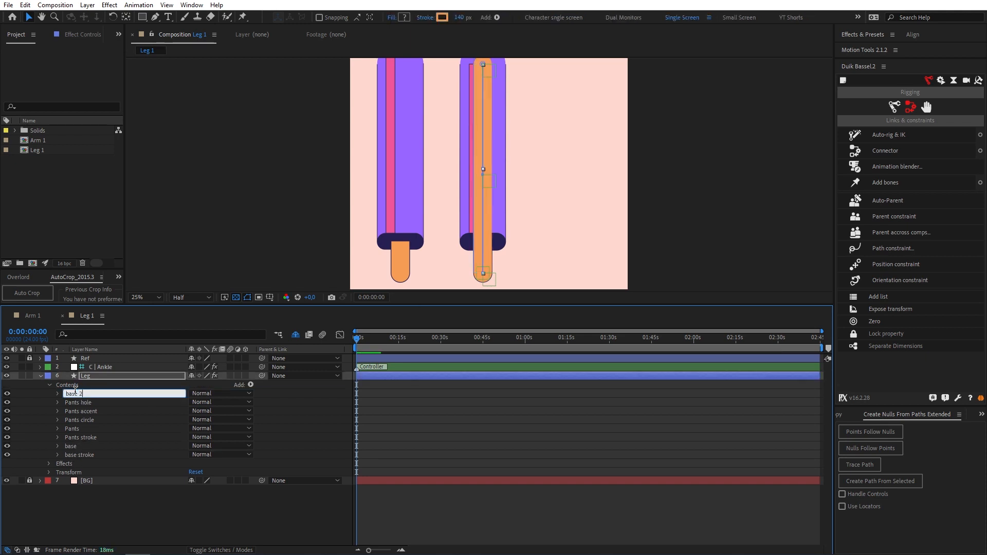
Rename base 2 to Bottom leg, trim it from about 85%, and use Butt Cap ends
text(Bottom leg)
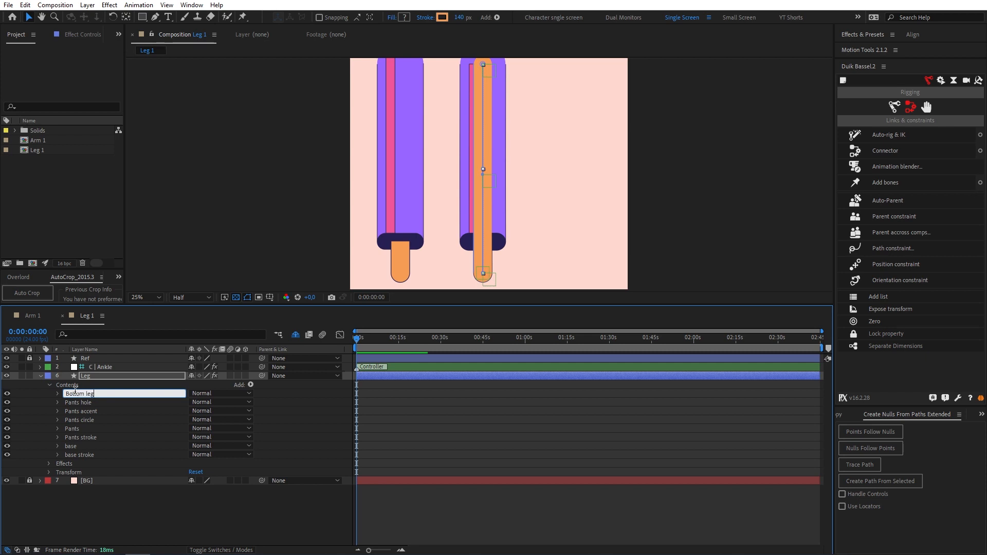
click(239, 384)
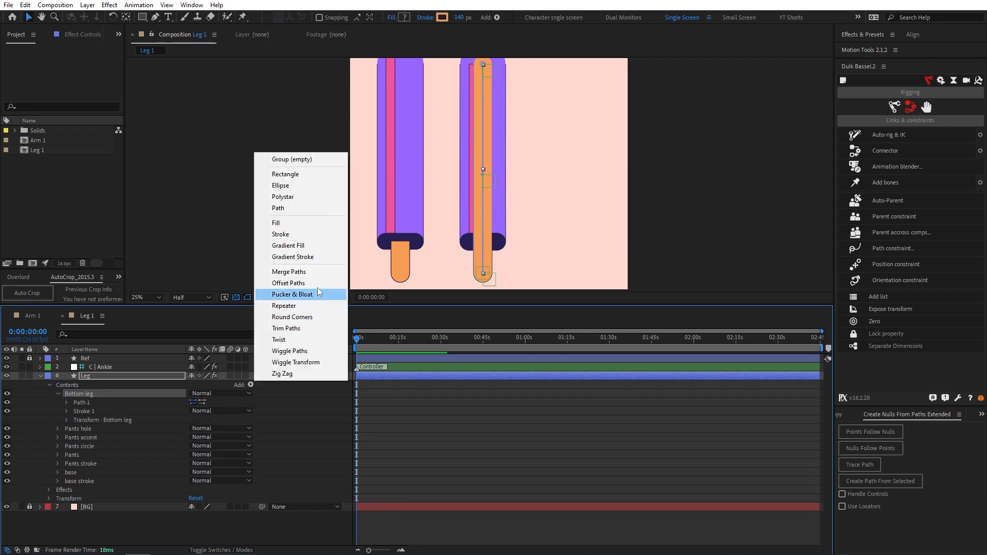
click(286, 328)
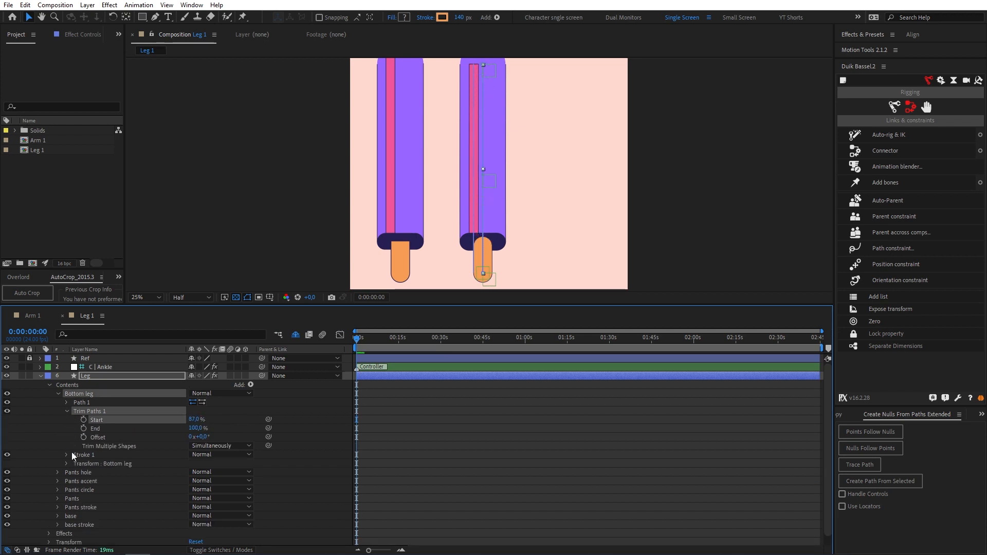
click(221, 499)
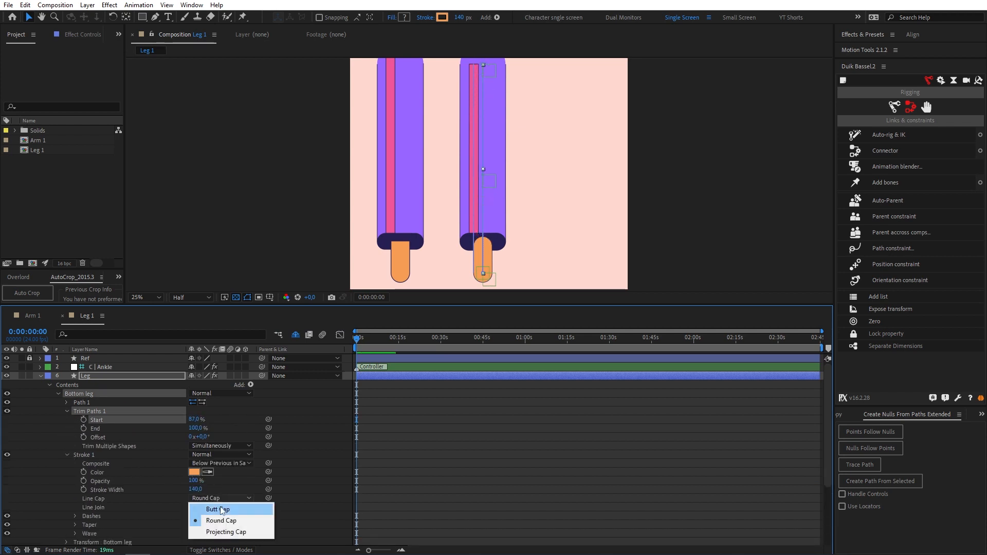
click(217, 510)
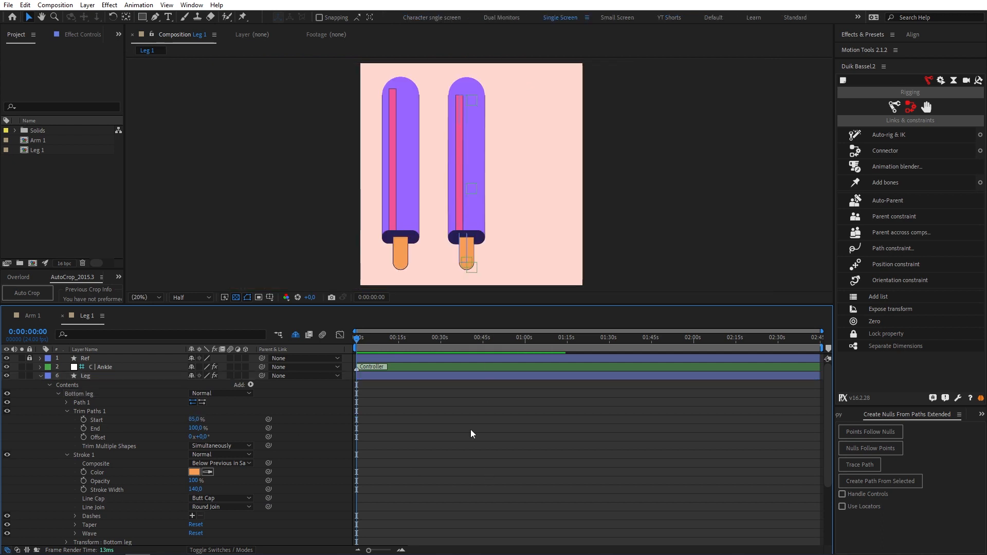
click(85, 375)
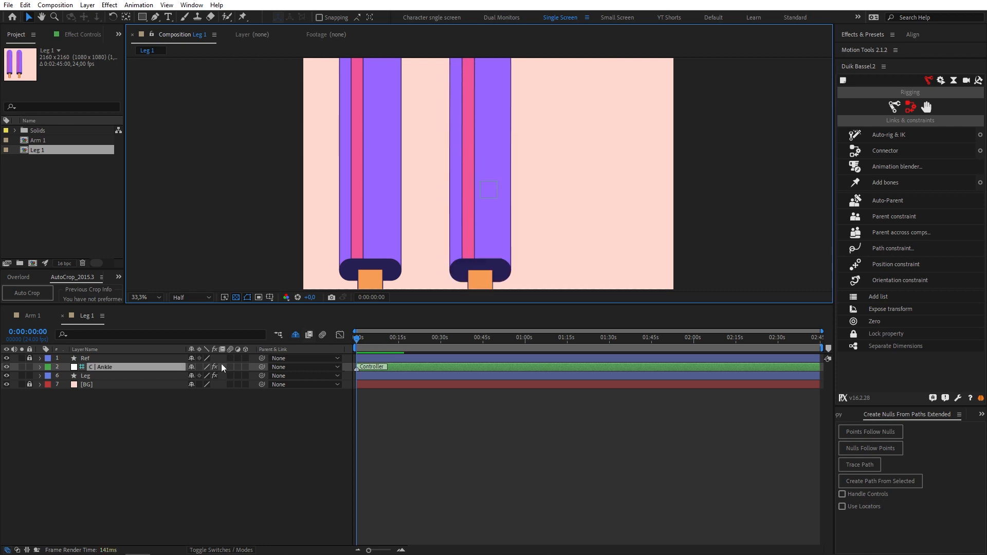
Expand the Pants accent settings in the Leg layer's contents
click(39, 376)
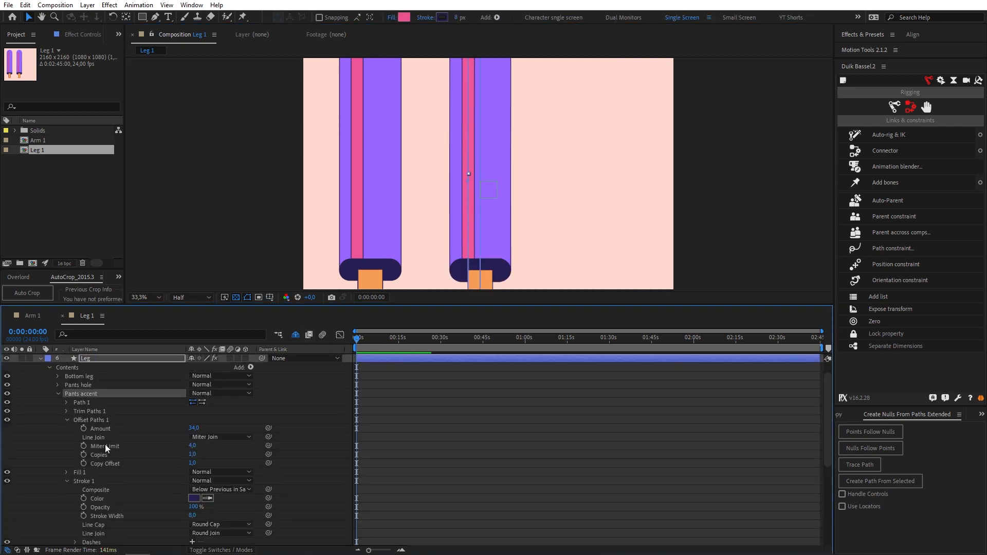
click(220, 437)
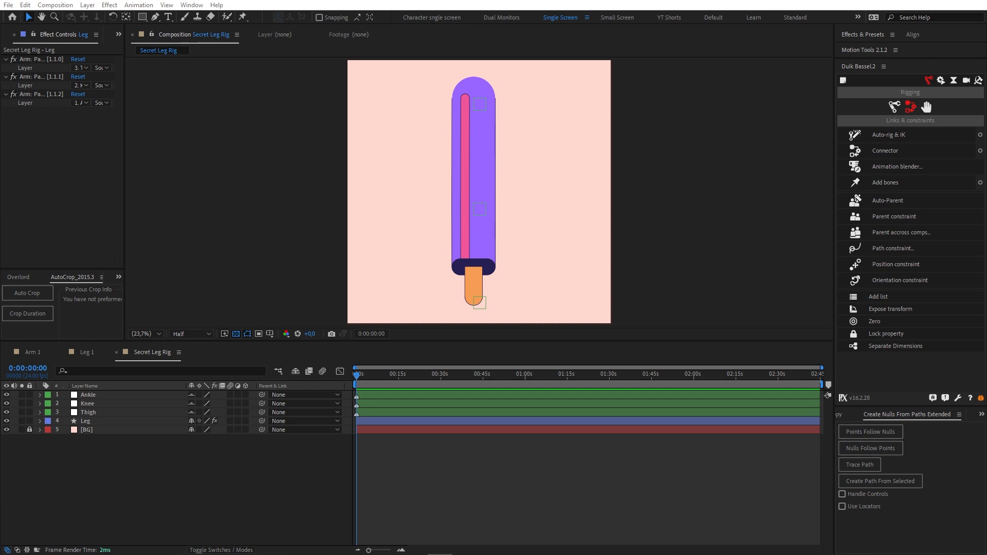
Select the Ankle, Knee and Thigh layers and run Duik's Auto-rig & IK on them
click(87, 404)
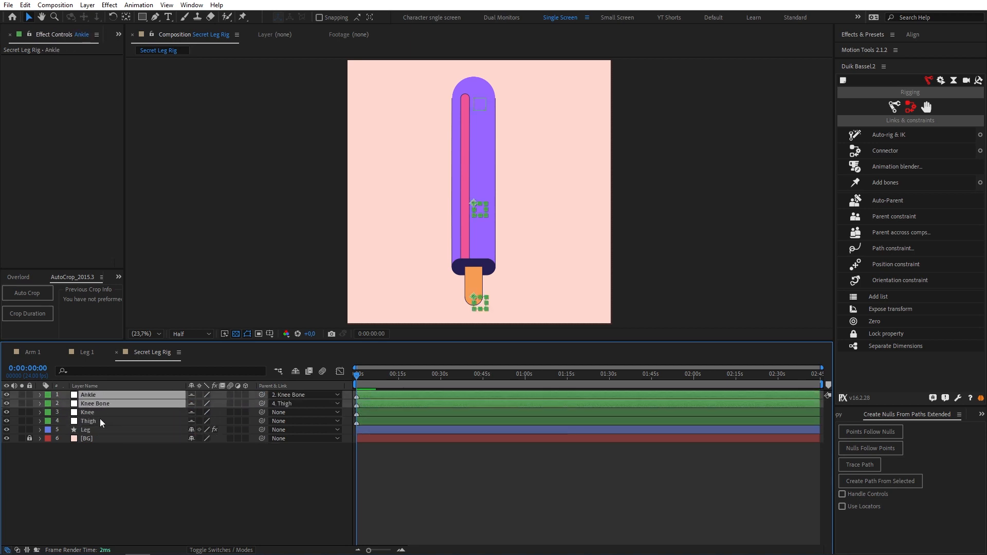
click(893, 134)
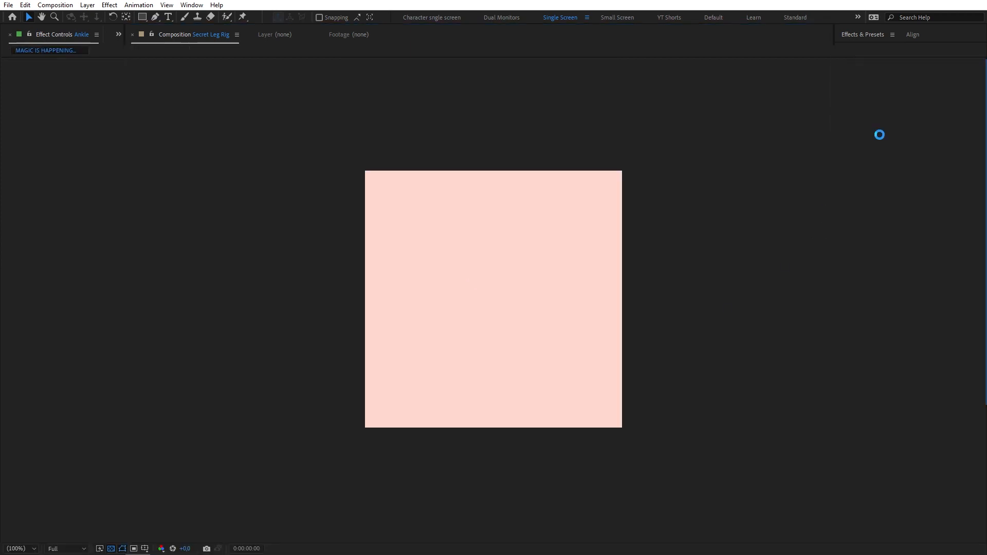